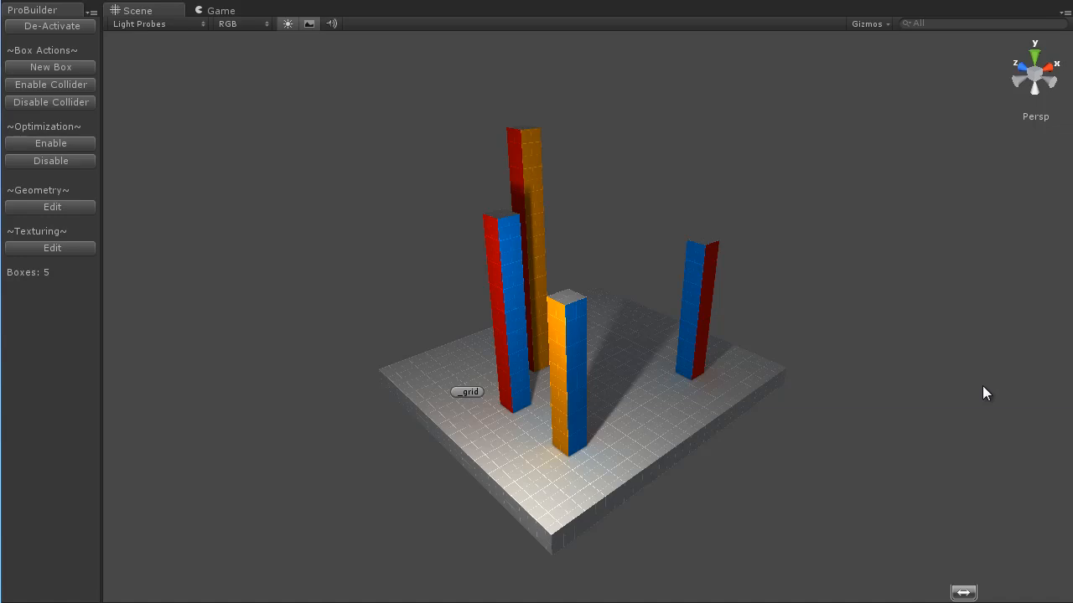
mouse_move(852, 383)
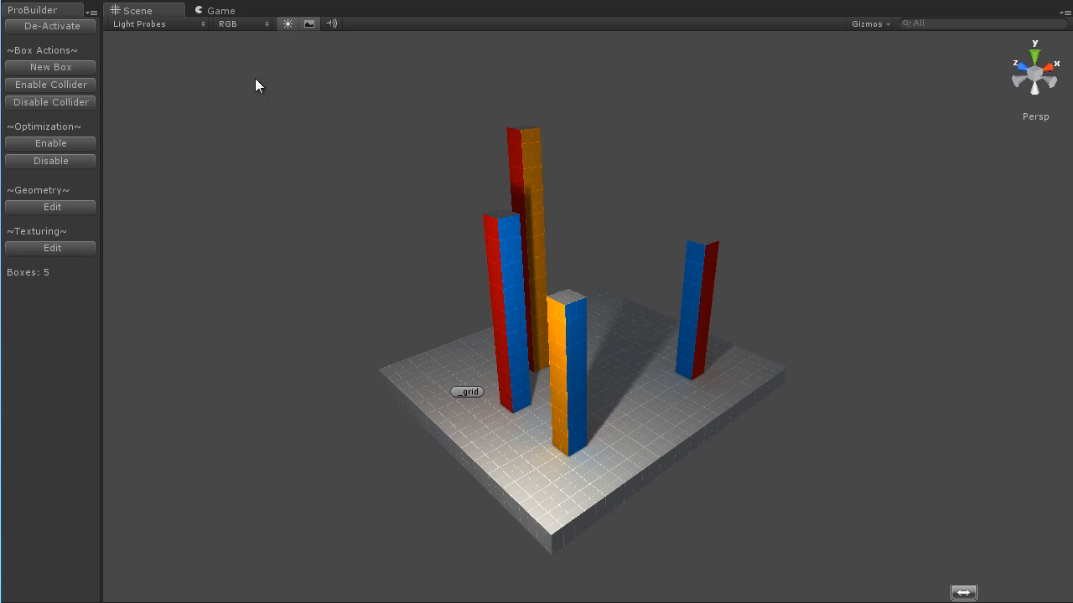
mouse_move(283, 134)
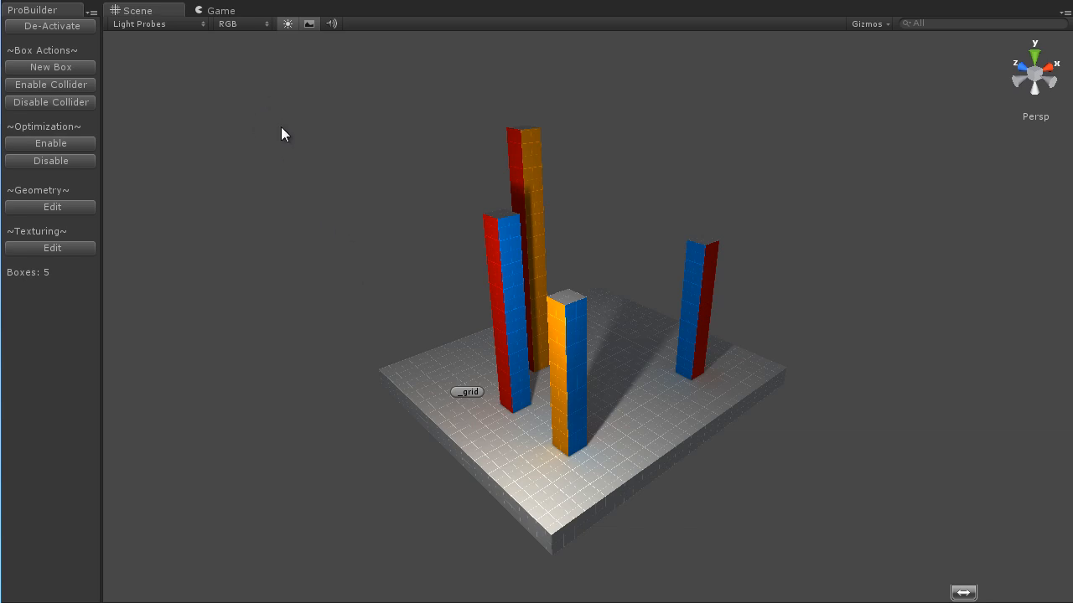
mouse_move(282, 127)
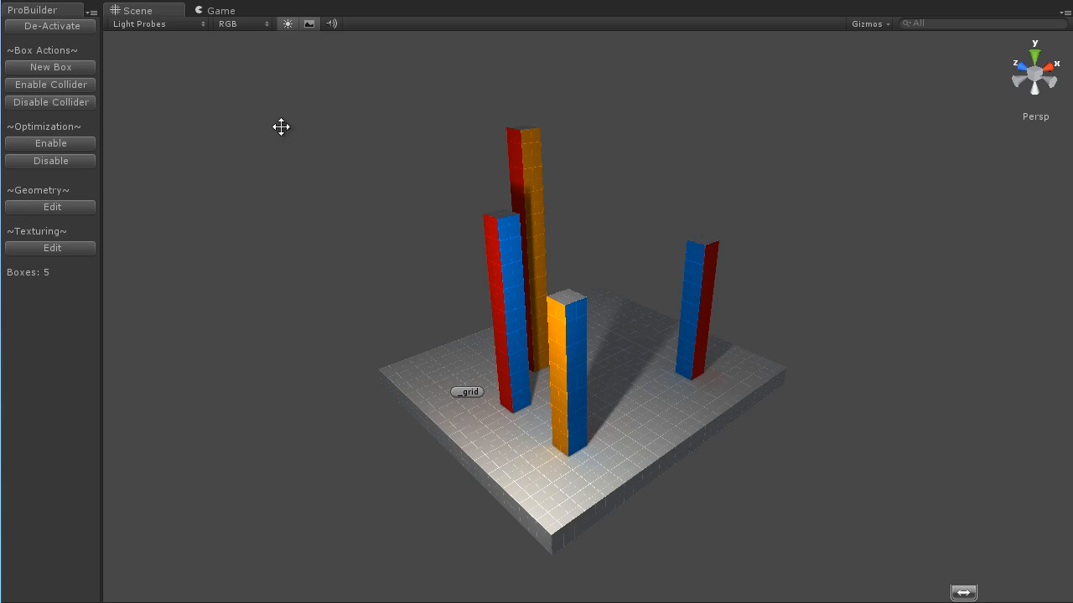
mouse_move(52, 60)
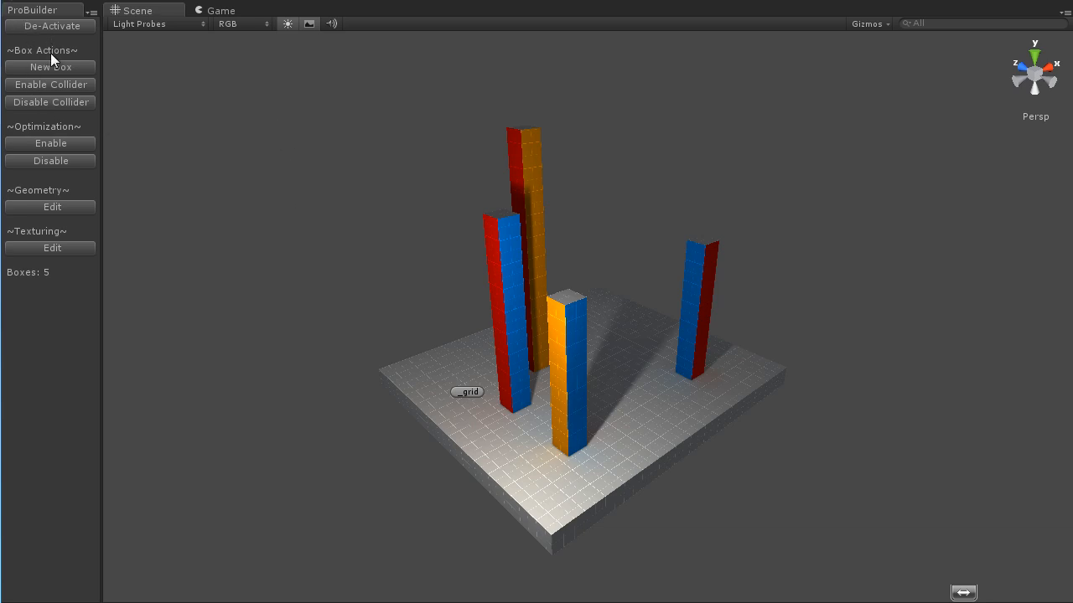
mouse_move(593, 312)
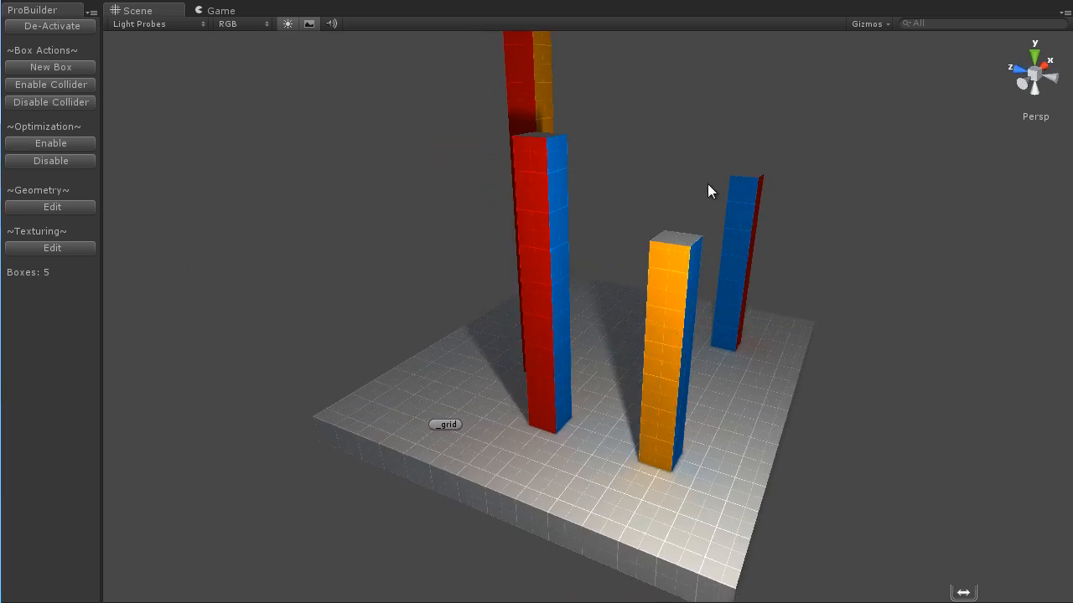
Re-enable the ProBuilder tools and fly the view in among the pillars for a low look across the floor.
drag(708, 191, 691, 303)
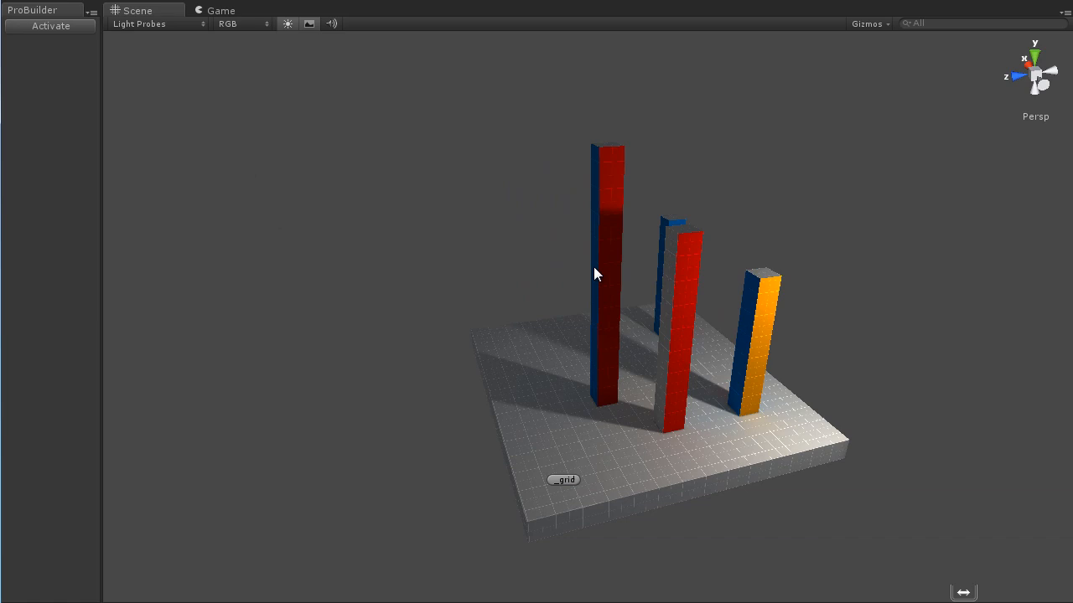
drag(595, 274, 428, 382)
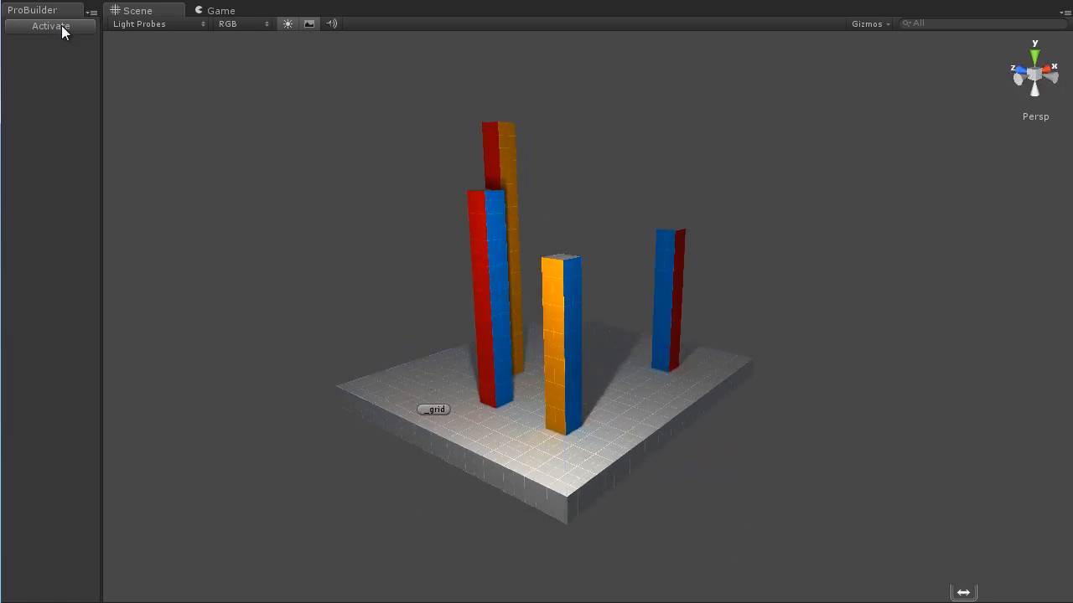
click(50, 27)
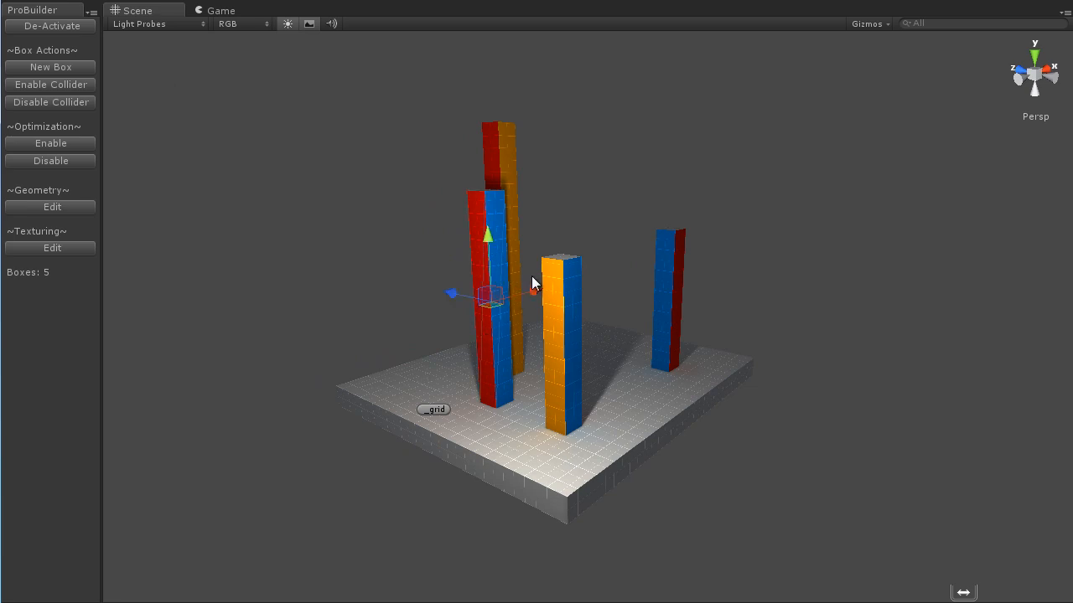
drag(537, 282, 480, 352)
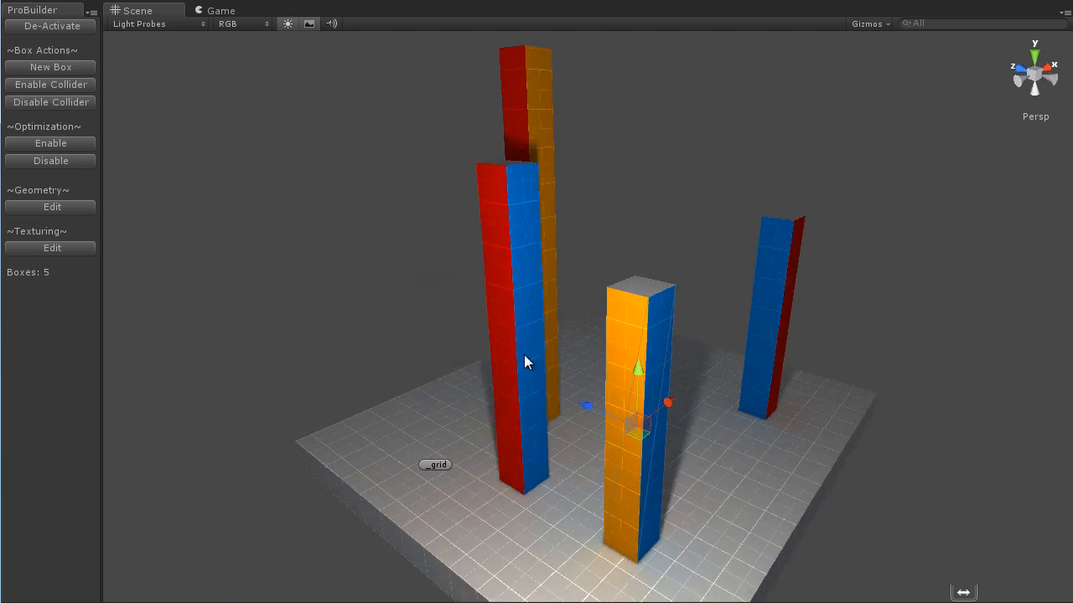
drag(528, 362, 523, 294)
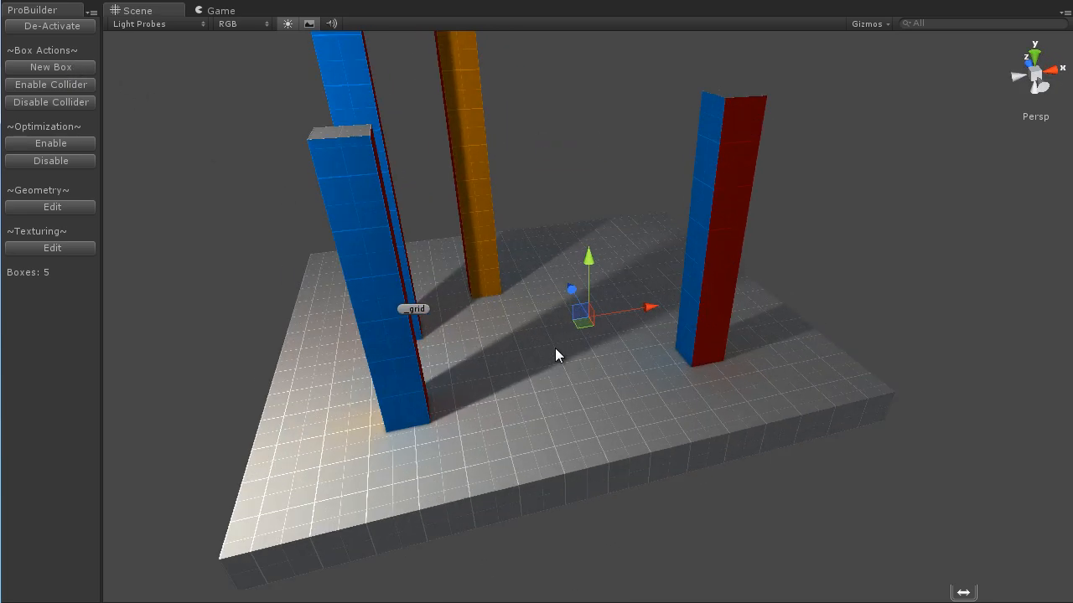
drag(560, 356, 527, 278)
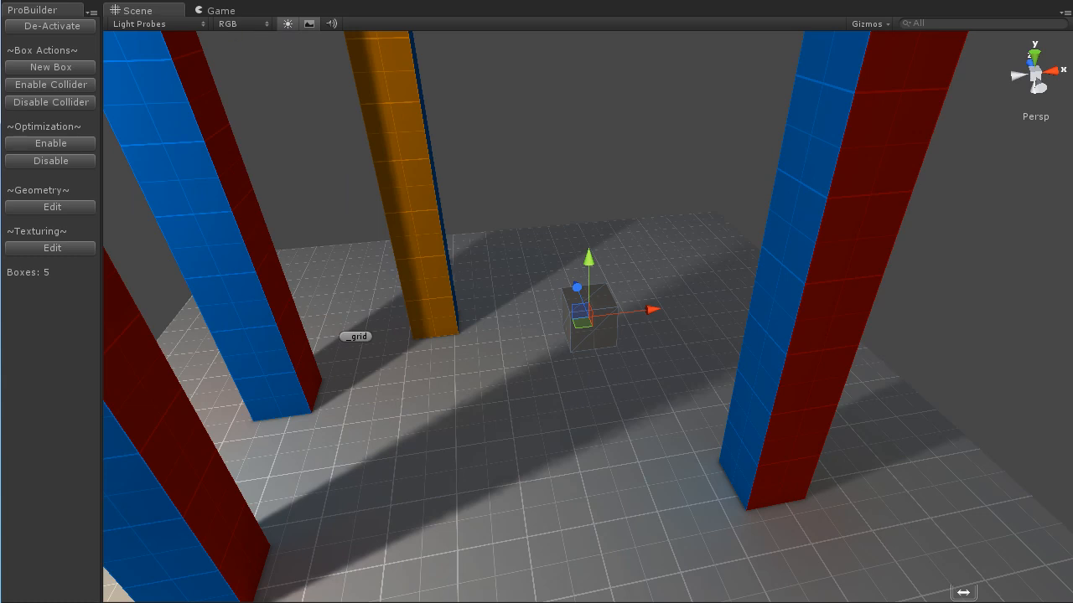
right_click(215, 186)
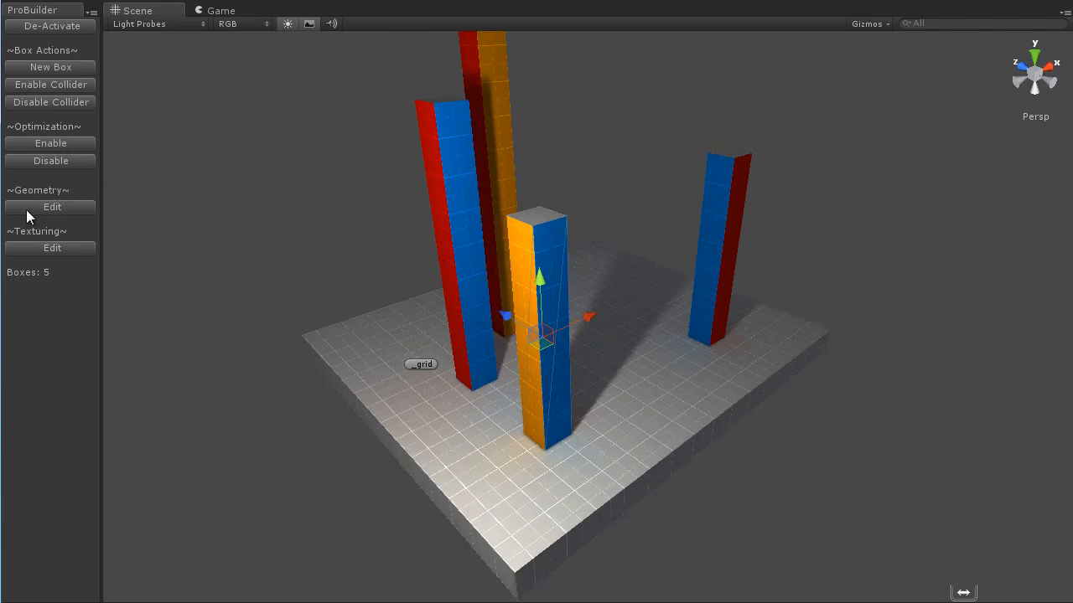
mouse_move(389, 241)
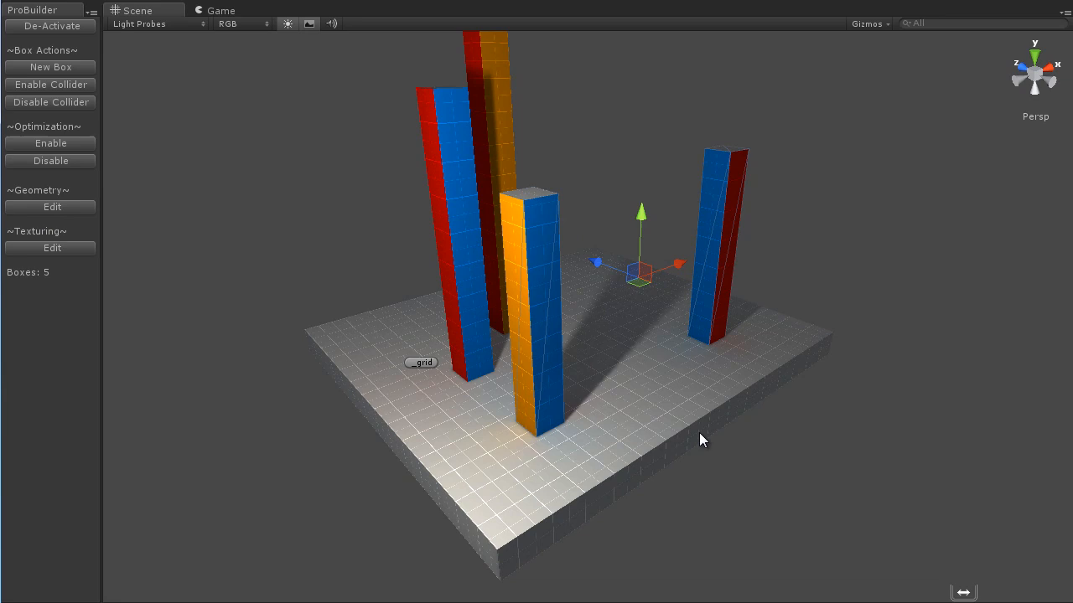
Enter vertex editing and move a corner vertex of the floor slab.
click(50, 208)
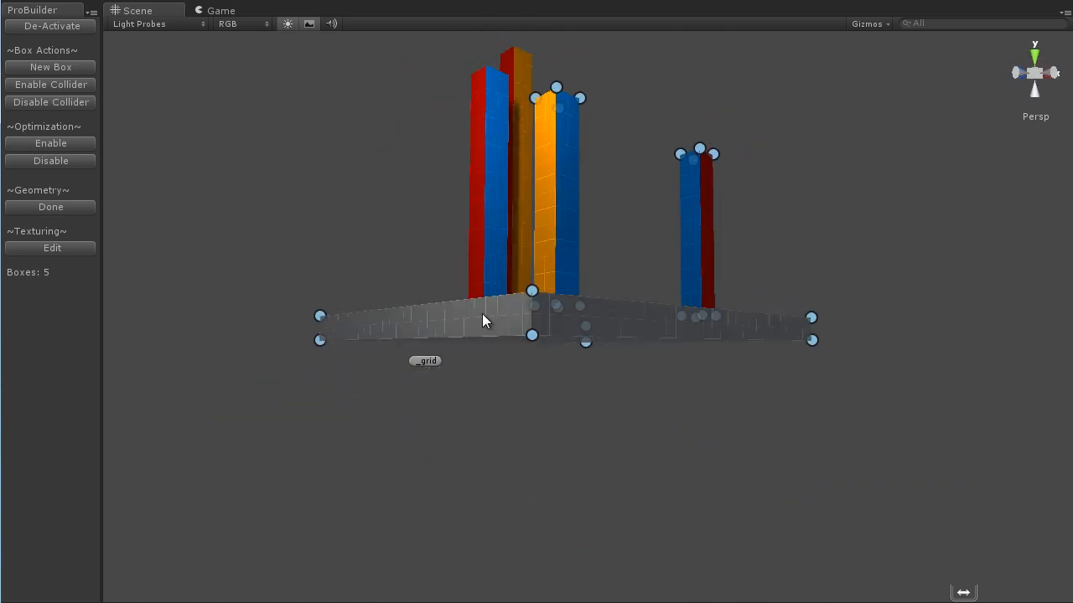
drag(486, 318, 436, 305)
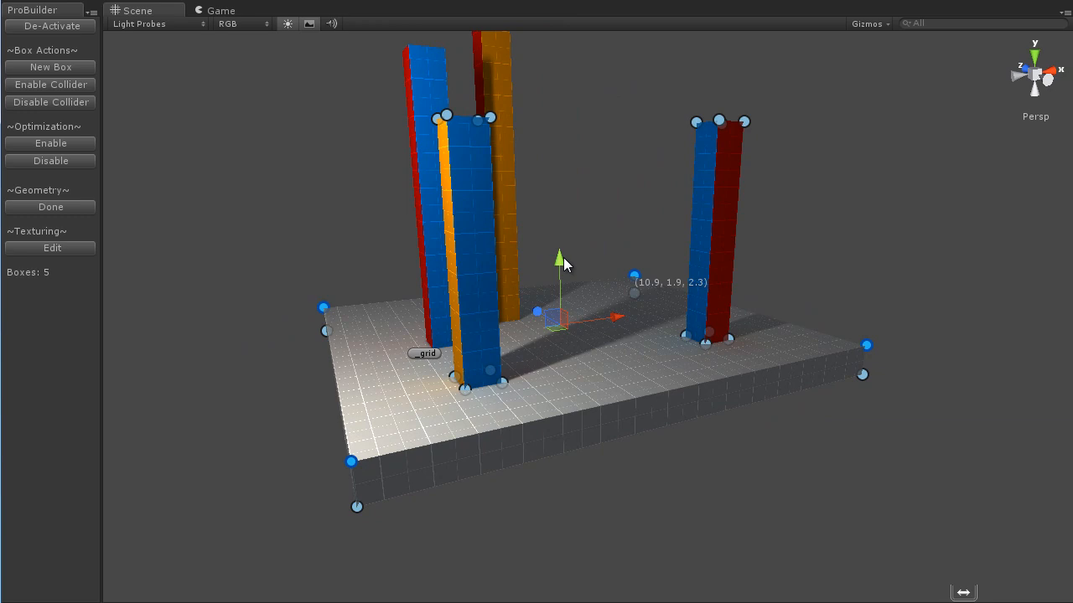
drag(560, 255, 559, 276)
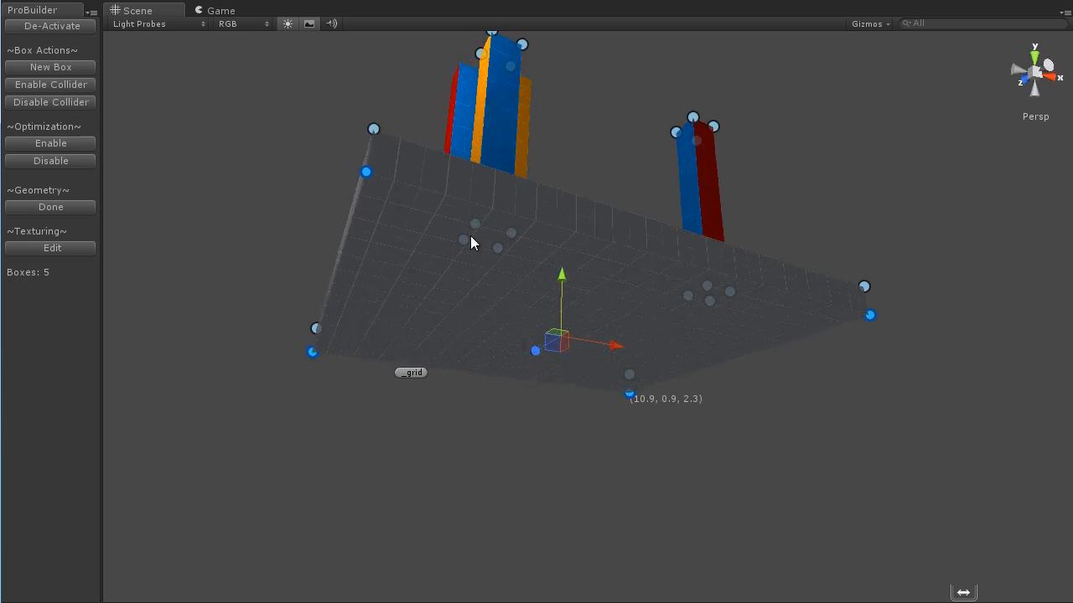
drag(561, 272, 561, 335)
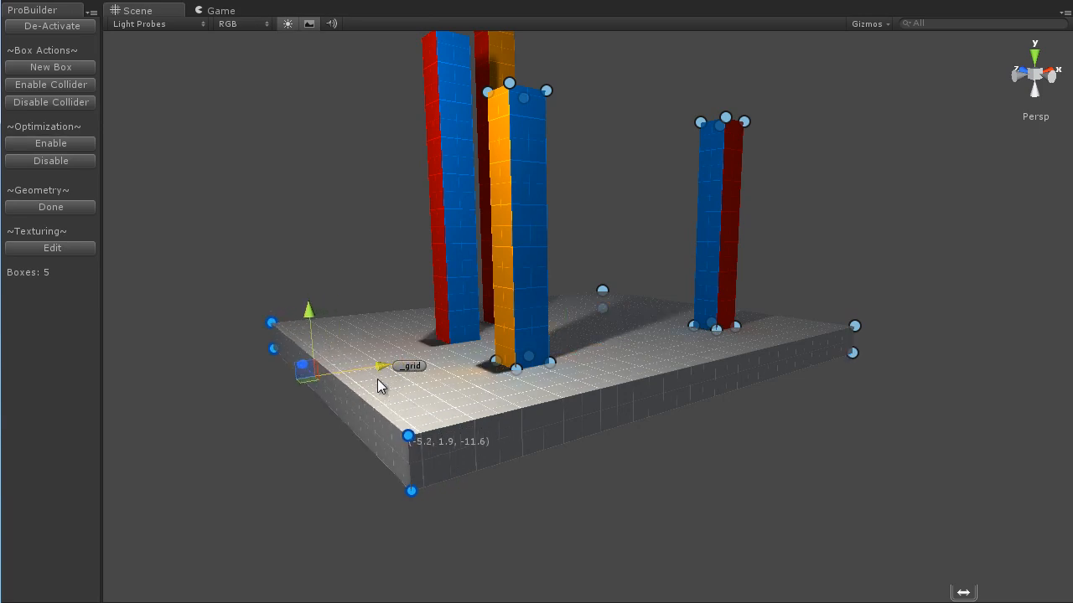
drag(302, 365, 282, 315)
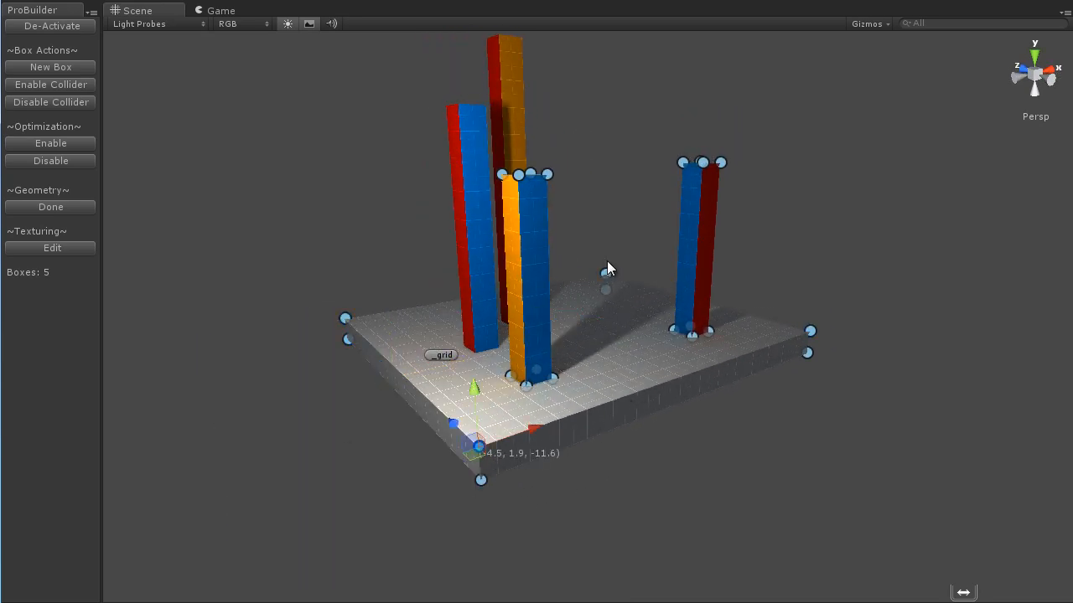
From a new angle around the pillars, drag another floor corner vertex.
drag(610, 268, 519, 303)
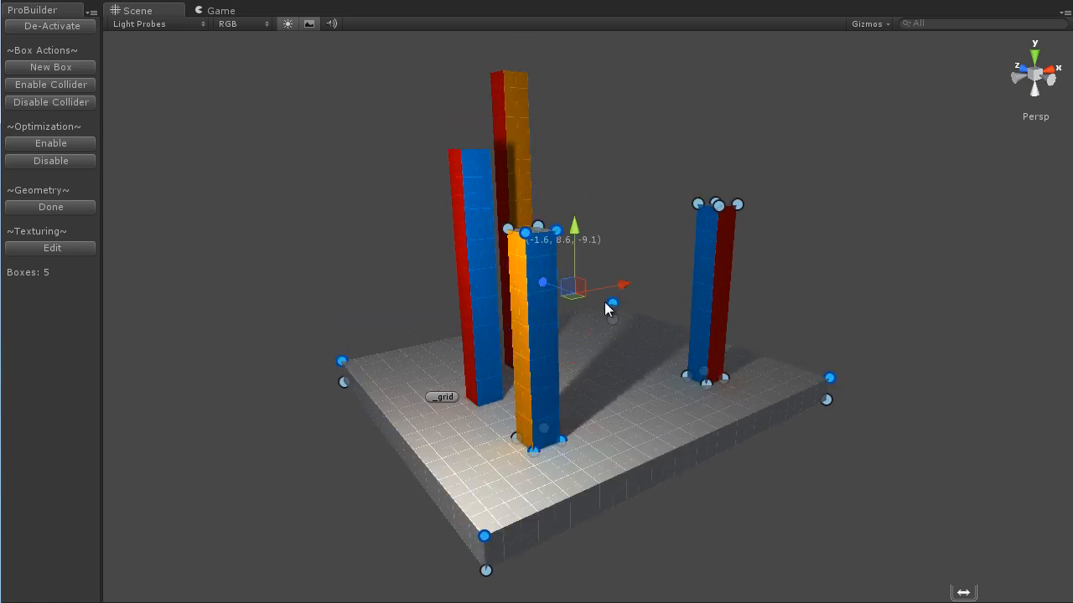
mouse_move(573, 226)
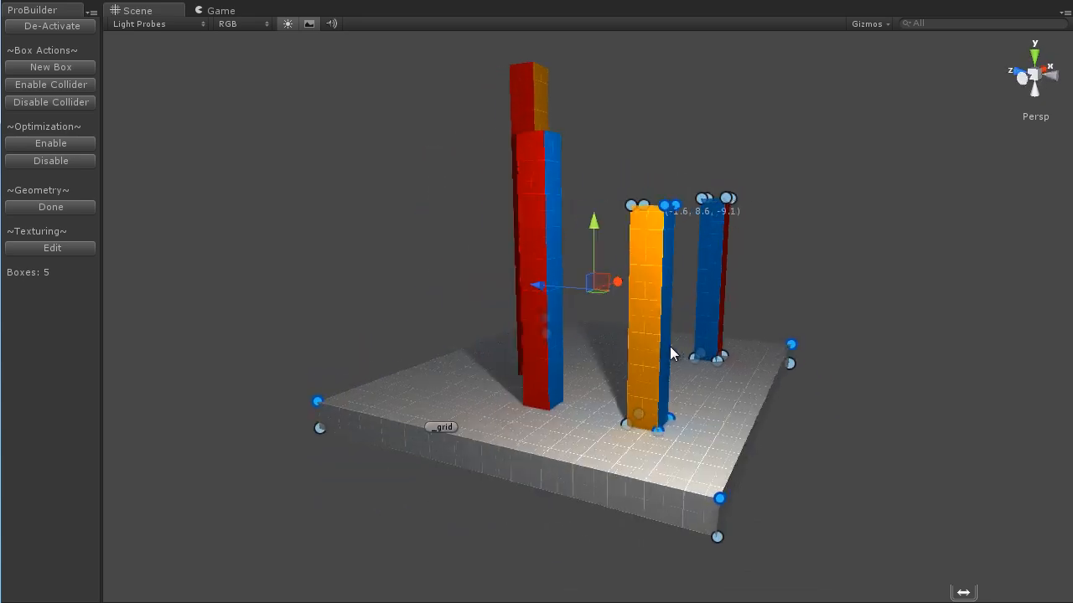
drag(670, 352, 595, 356)
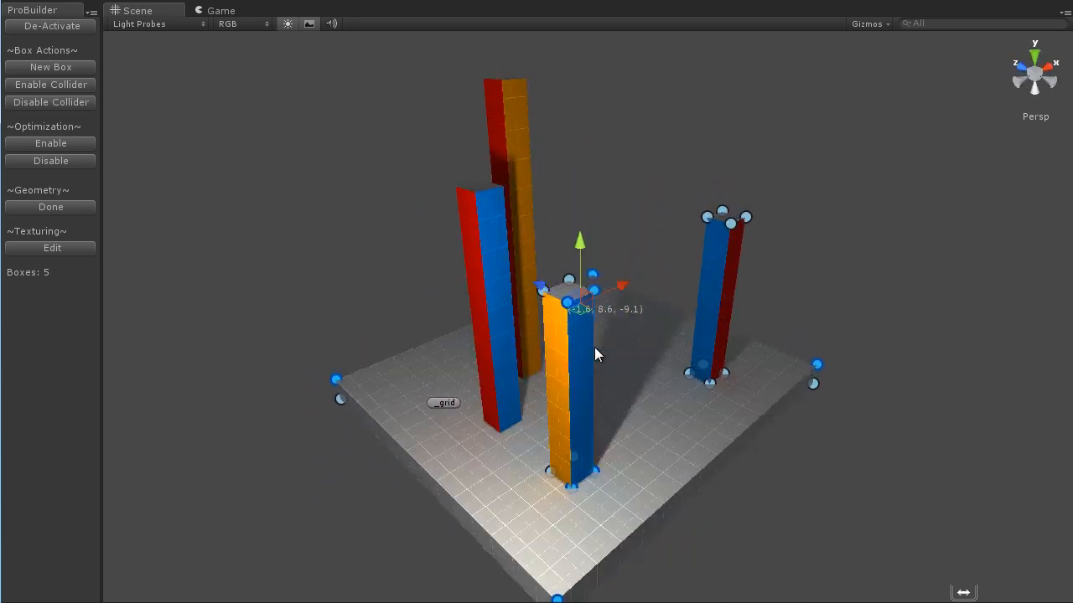
drag(595, 352, 506, 360)
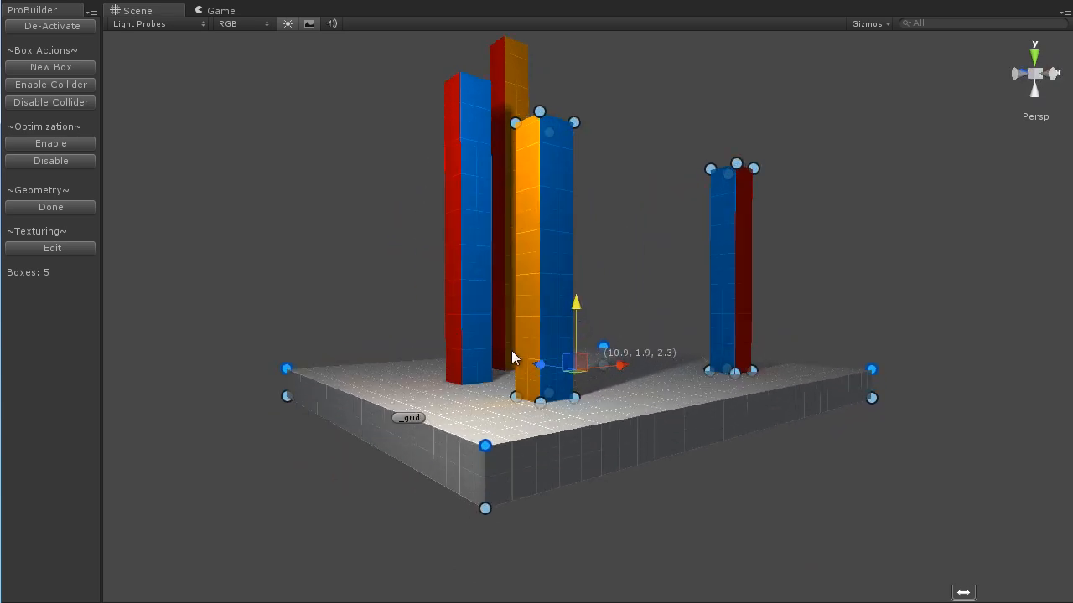
drag(513, 356, 288, 501)
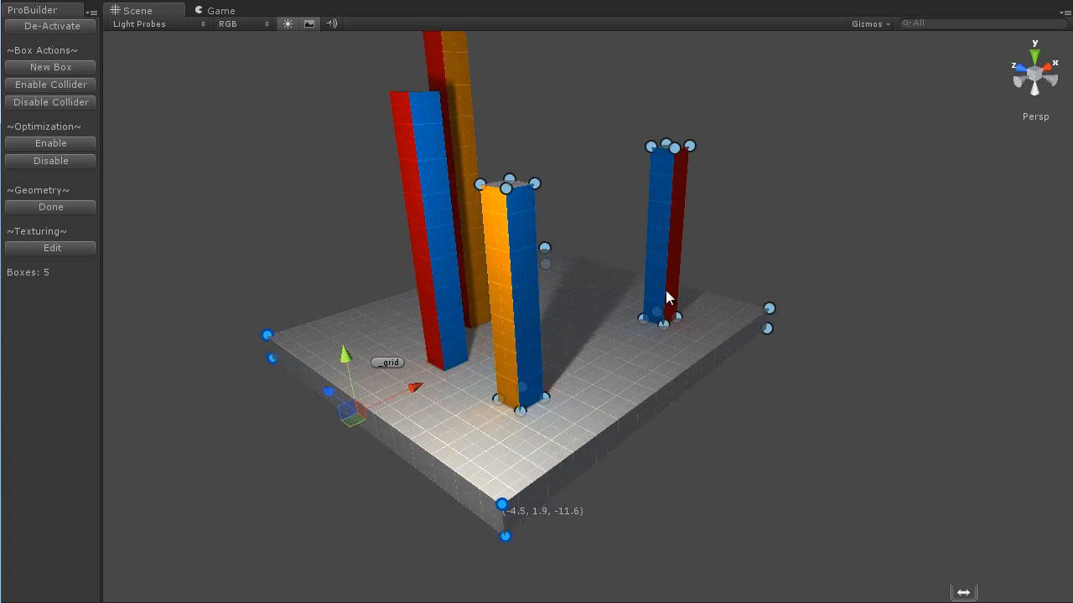
mouse_move(47, 217)
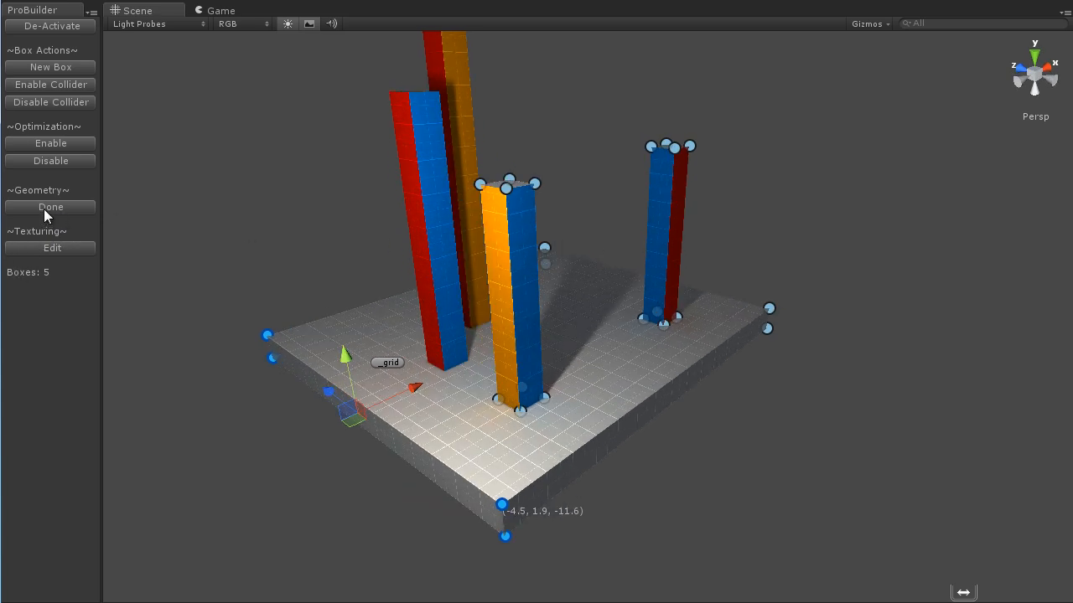
End geometry editing with Done so texturing can begin.
click(51, 208)
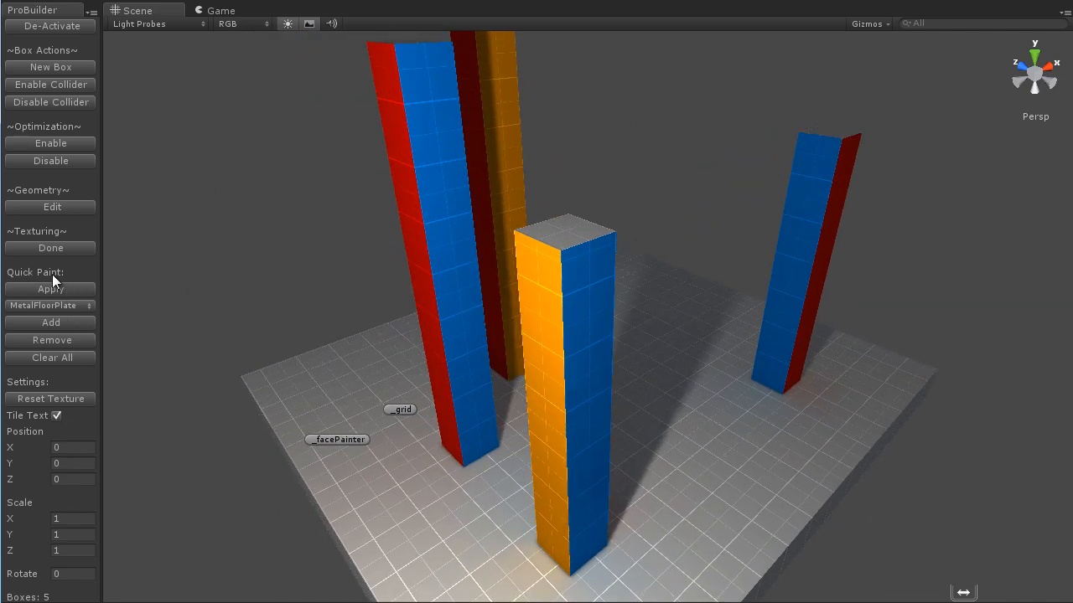
mouse_move(597, 325)
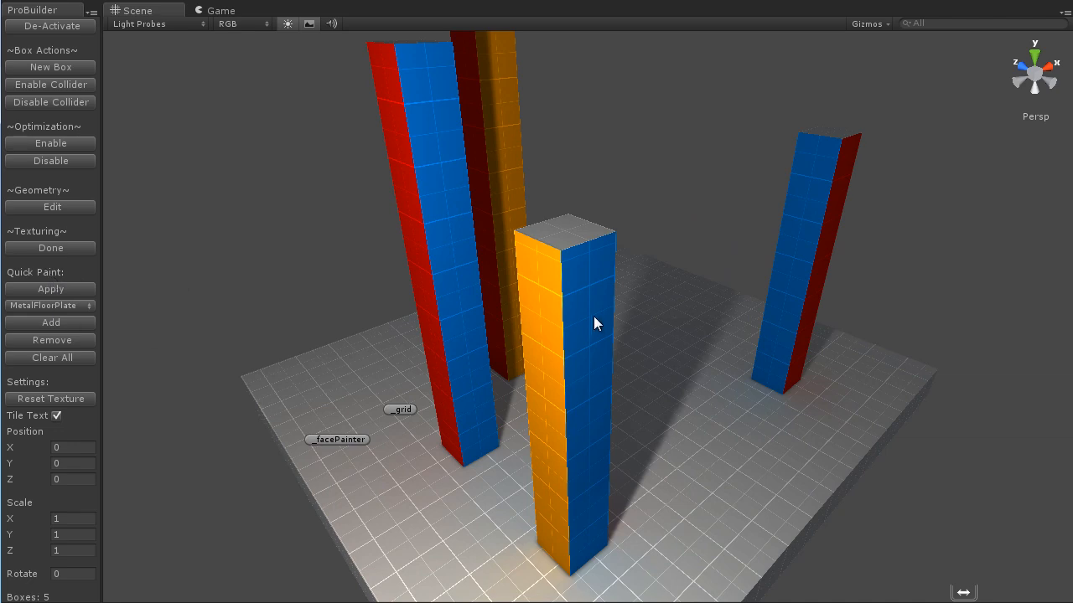
mouse_move(77, 325)
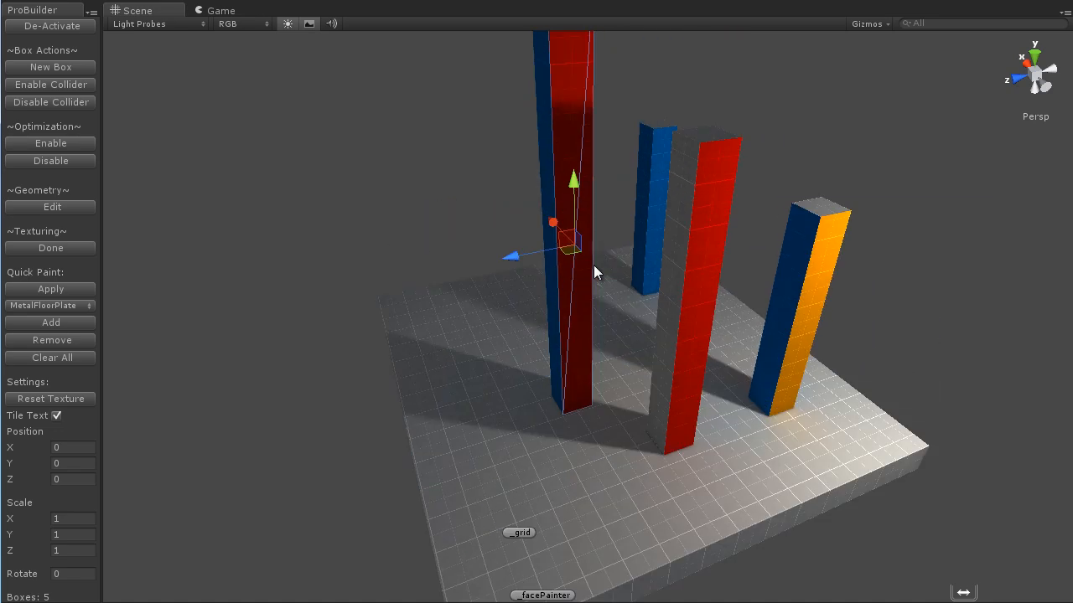
drag(595, 271, 729, 419)
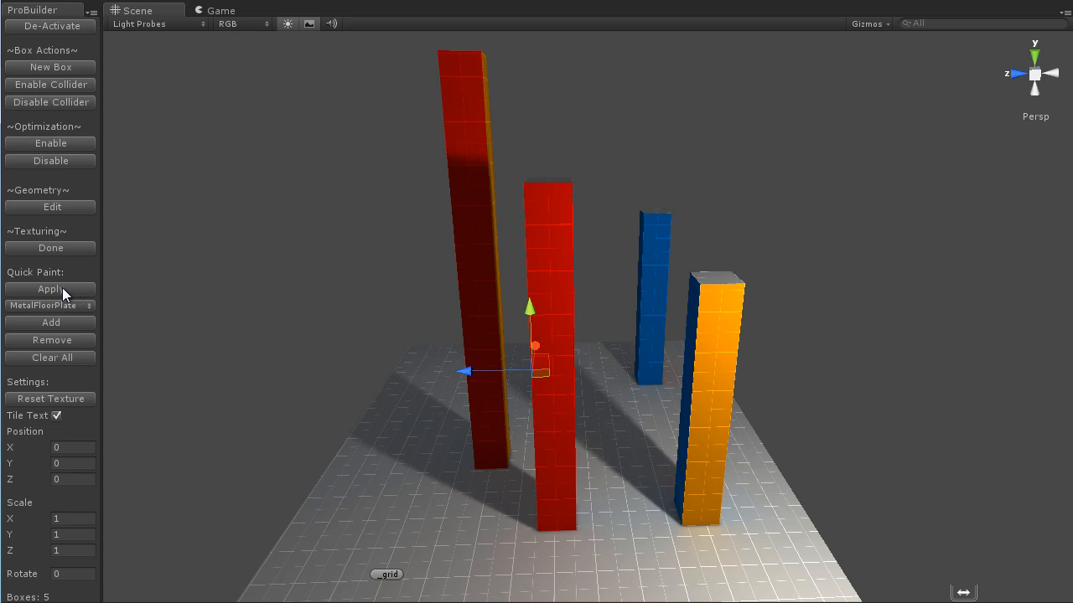
mouse_move(55, 313)
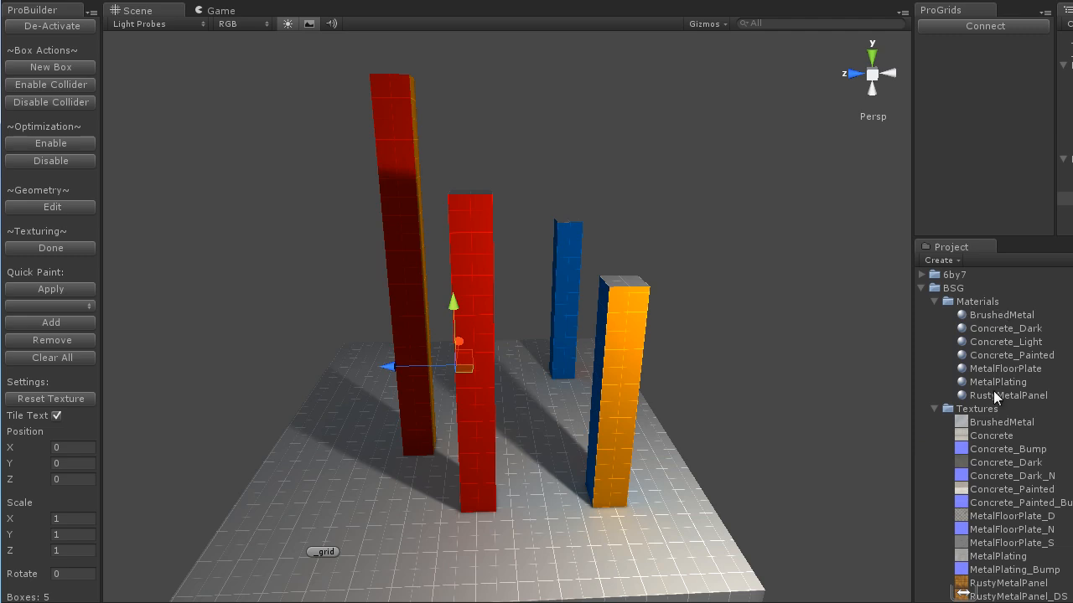
mouse_move(653, 327)
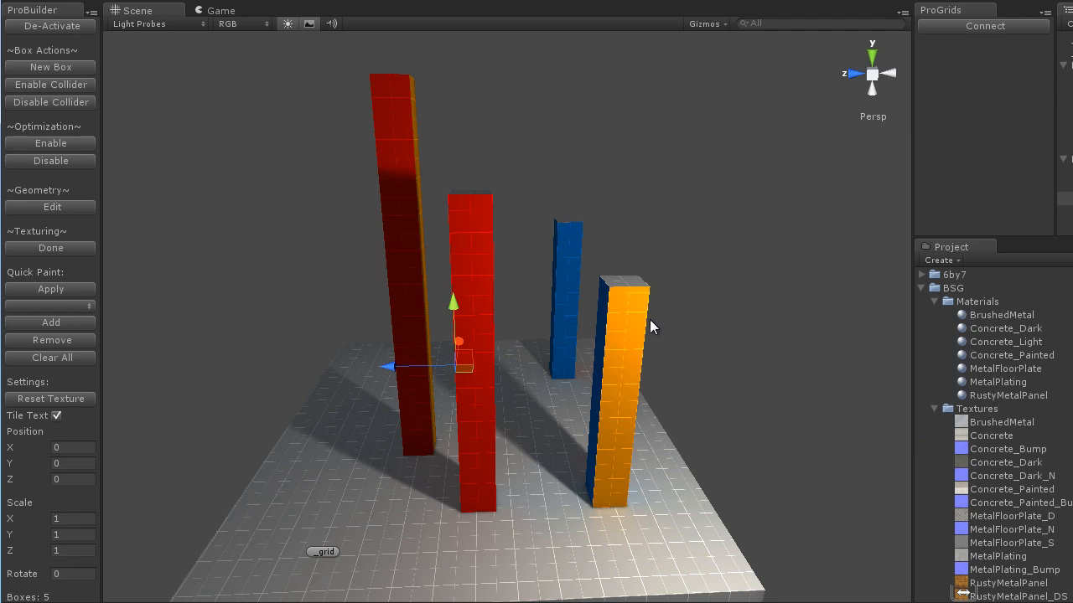
Add the selected project materials to the Quick Paint material list.
click(1009, 395)
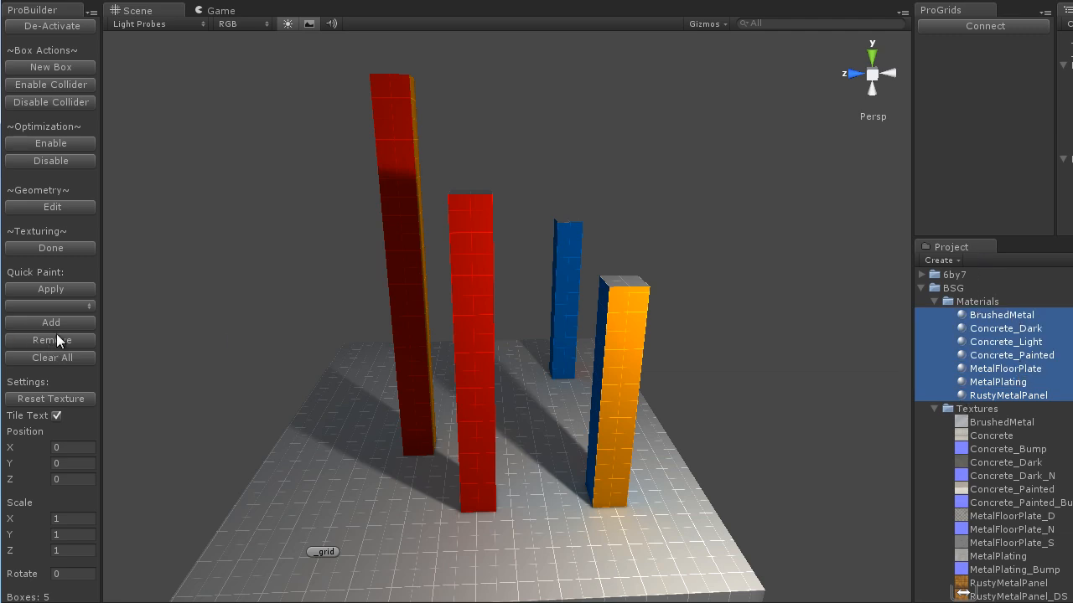
click(50, 305)
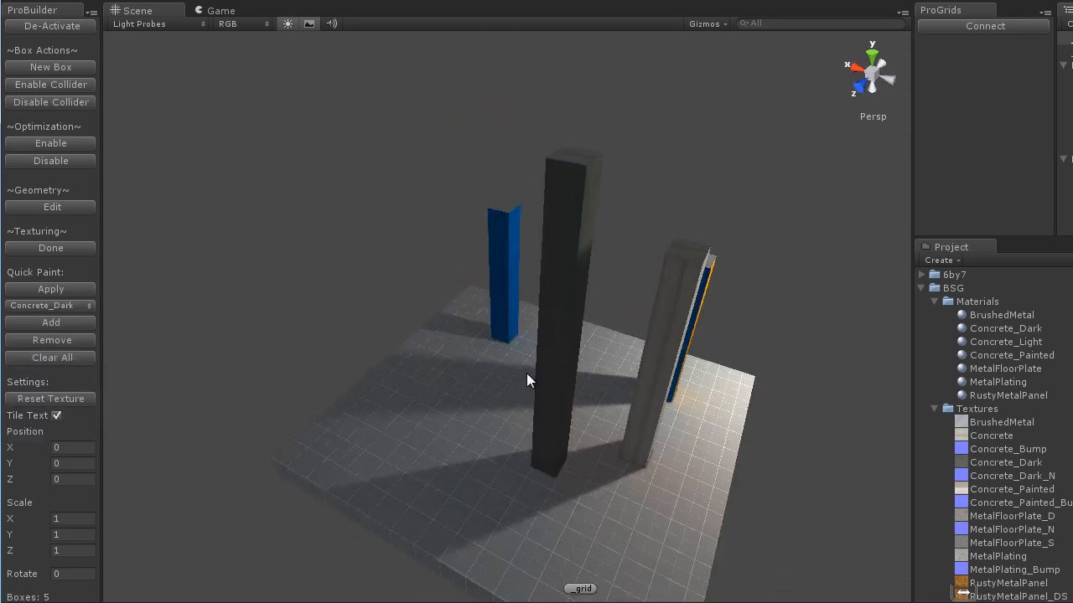
Paint a pillar face, then choose Concrete_Light as the Quick Paint material.
click(50, 305)
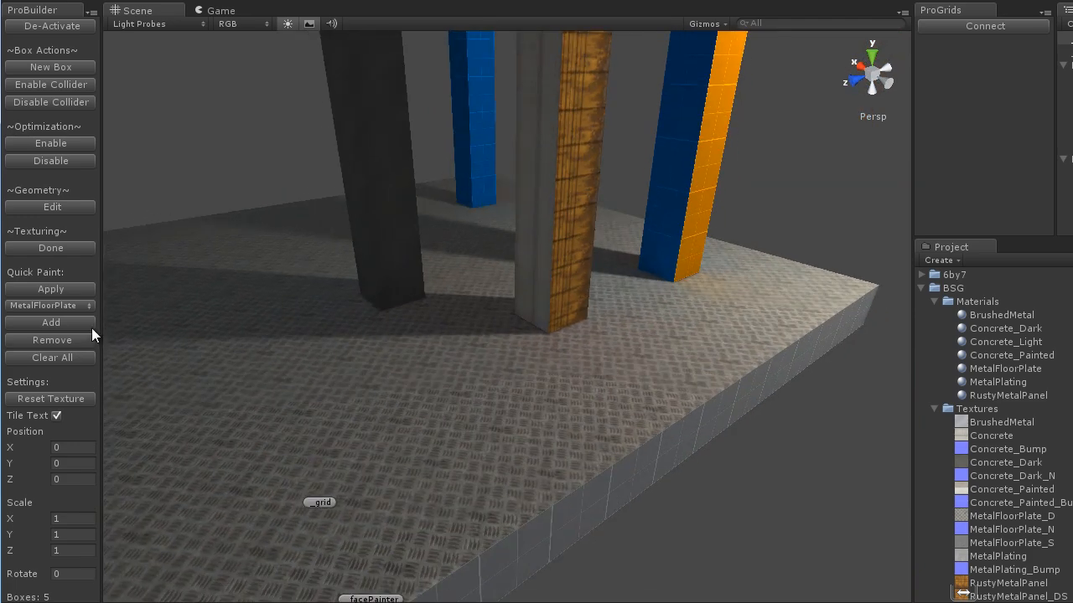
mouse_move(77, 316)
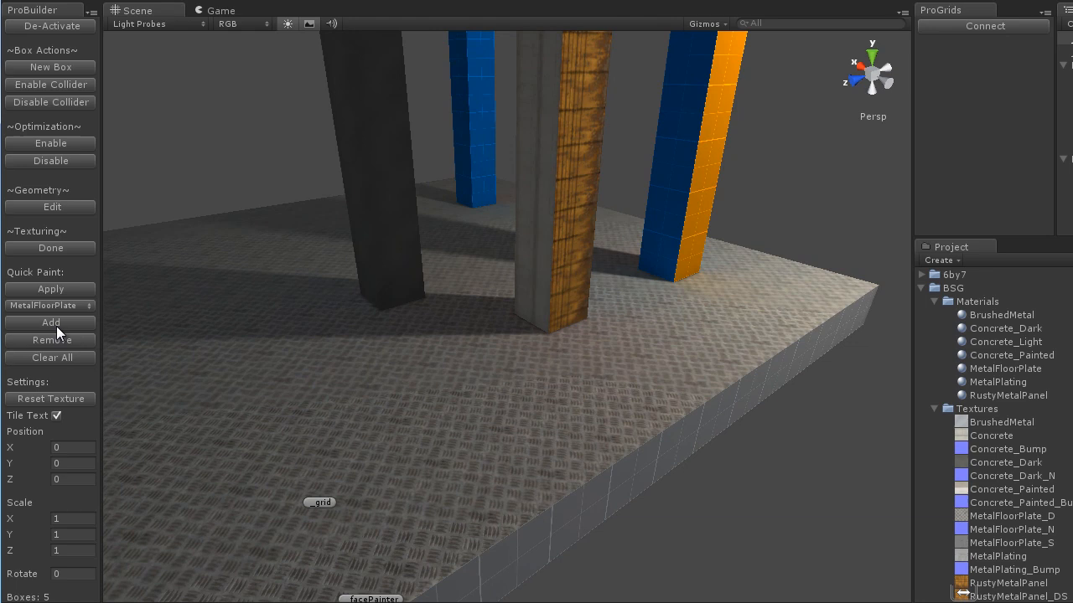
click(47, 305)
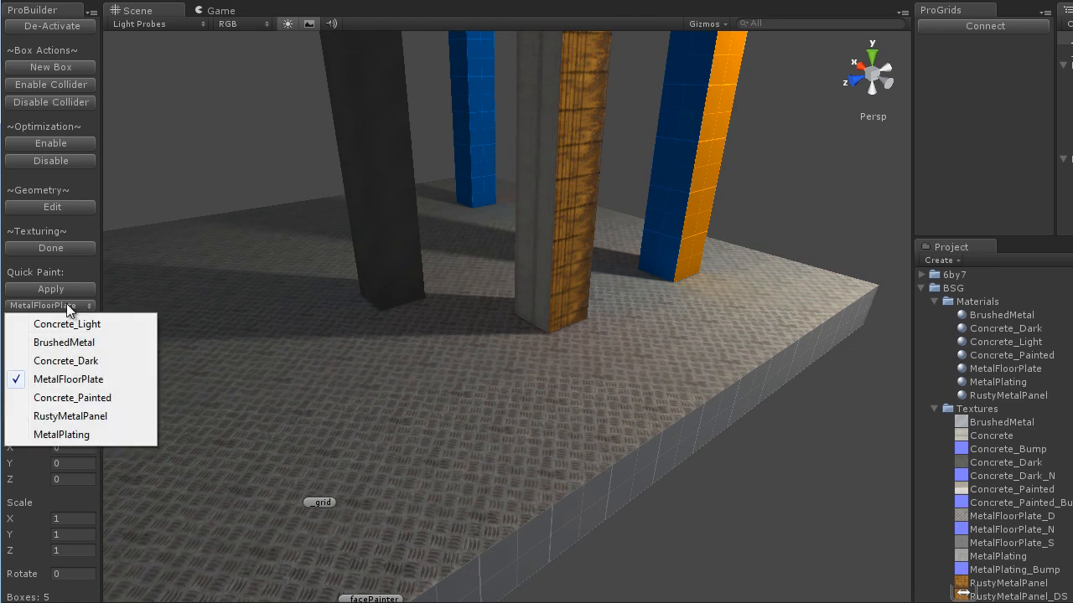
click(67, 324)
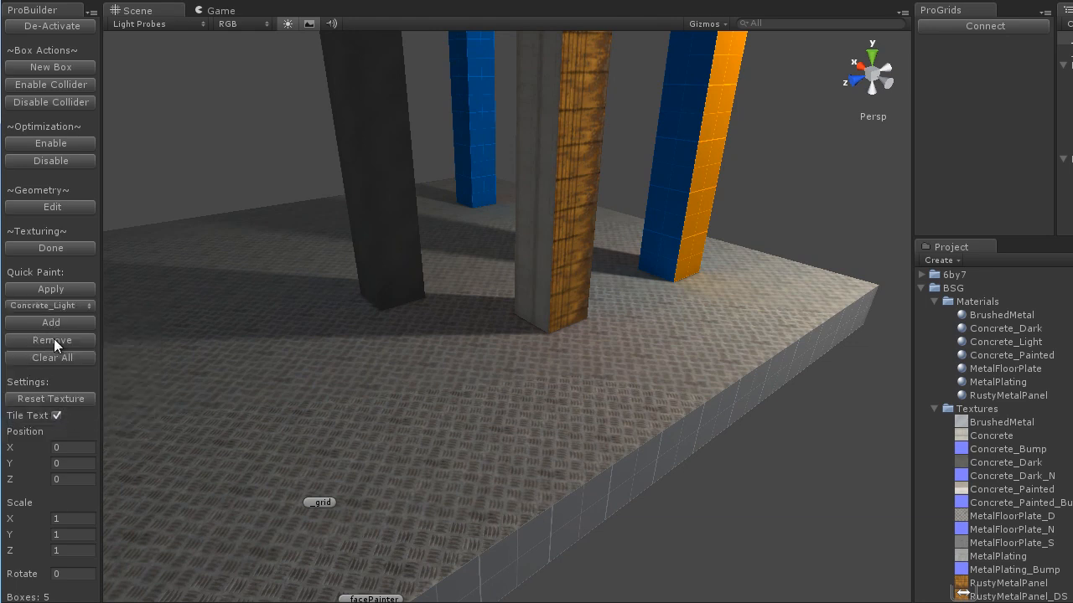
click(51, 306)
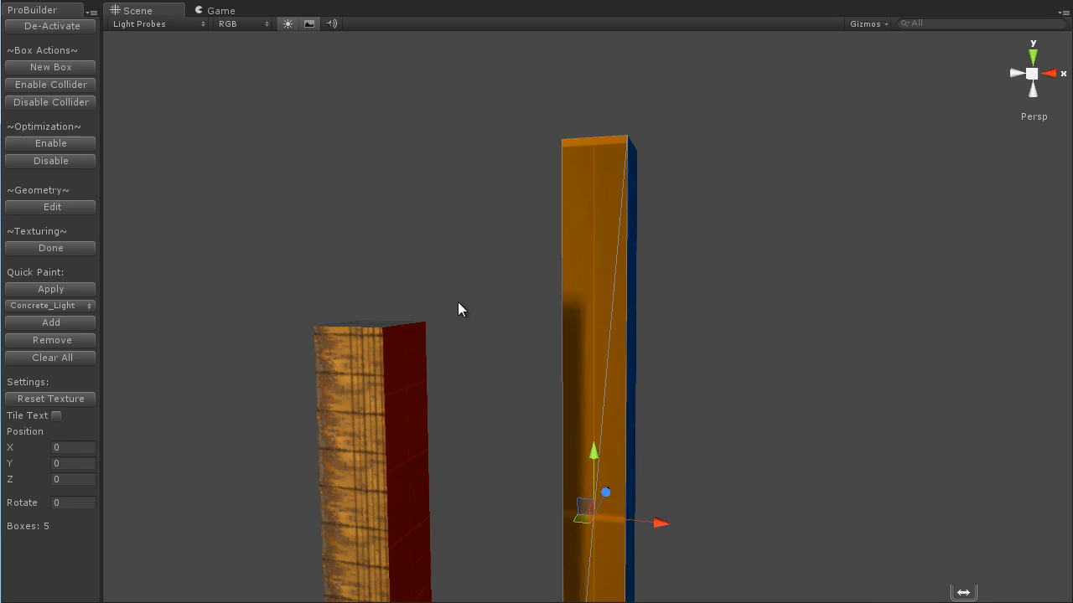
Orbit around the orange pillar to inspect its offset, untiled face texture.
drag(461, 310, 573, 362)
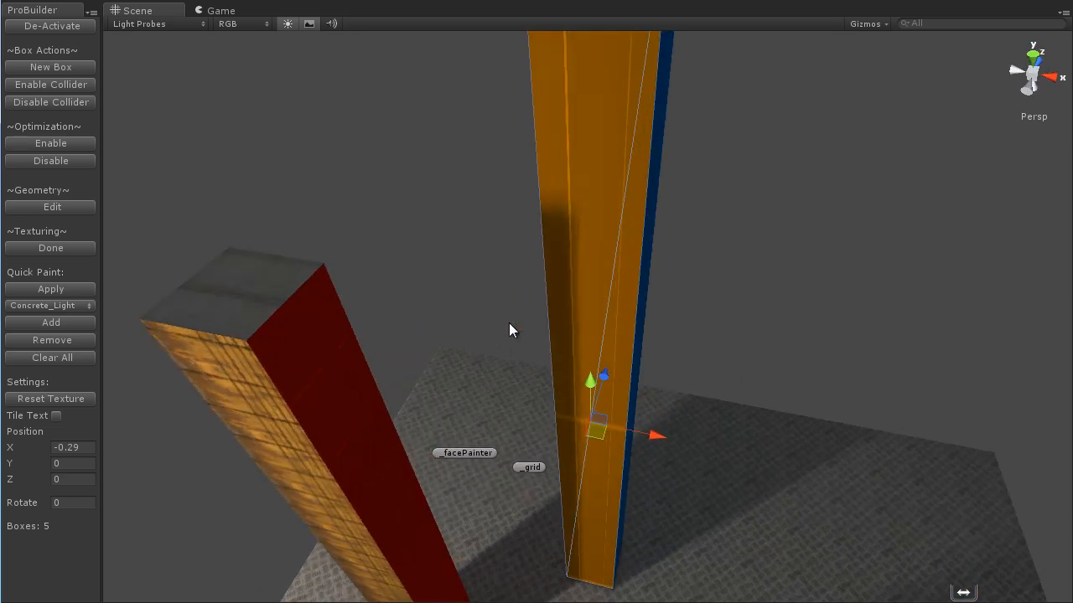
drag(513, 330, 657, 394)
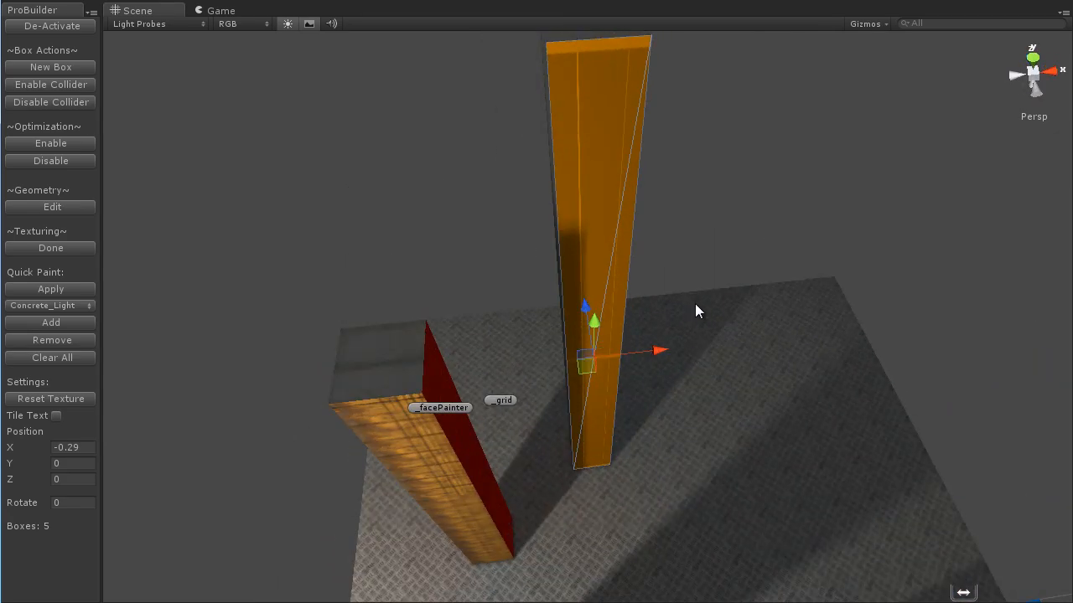
drag(700, 310, 794, 382)
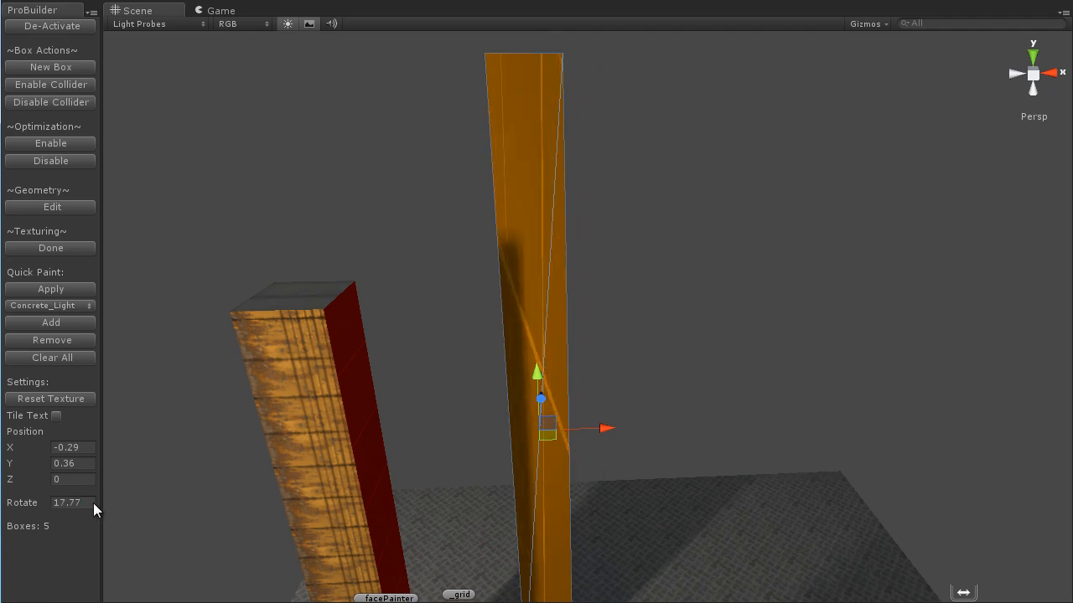
Set the texture Rotate value to 90 for the selected pillar faces.
text(90)
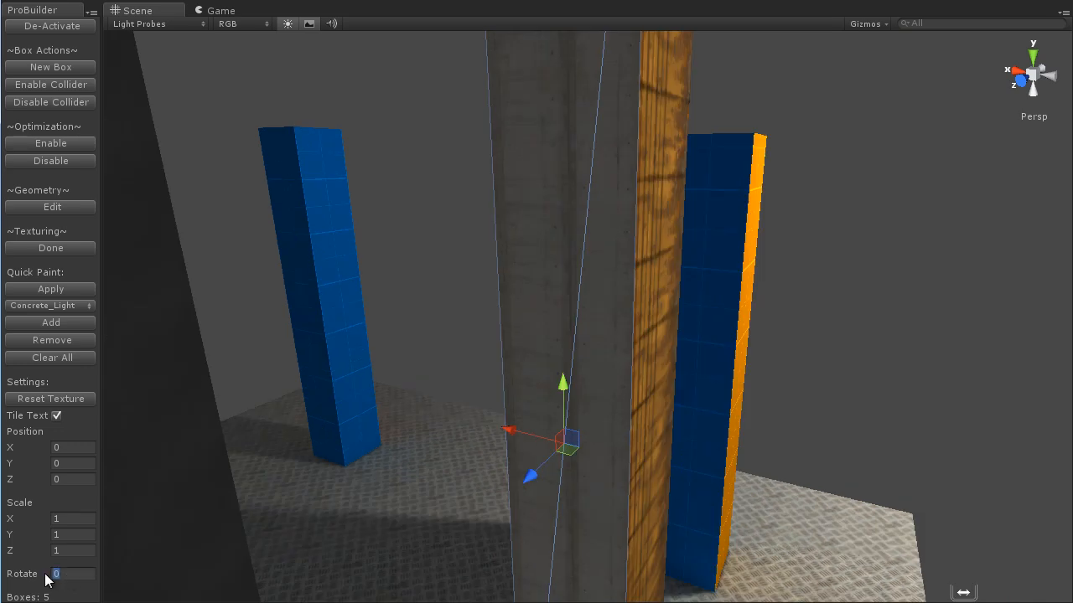
text(90)
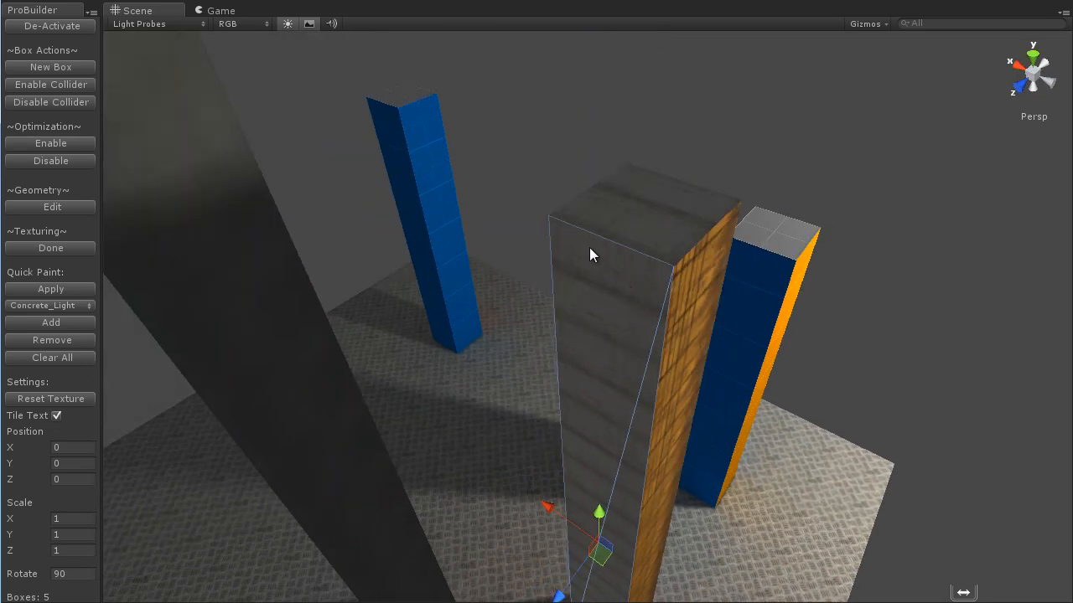
drag(590, 255, 365, 293)
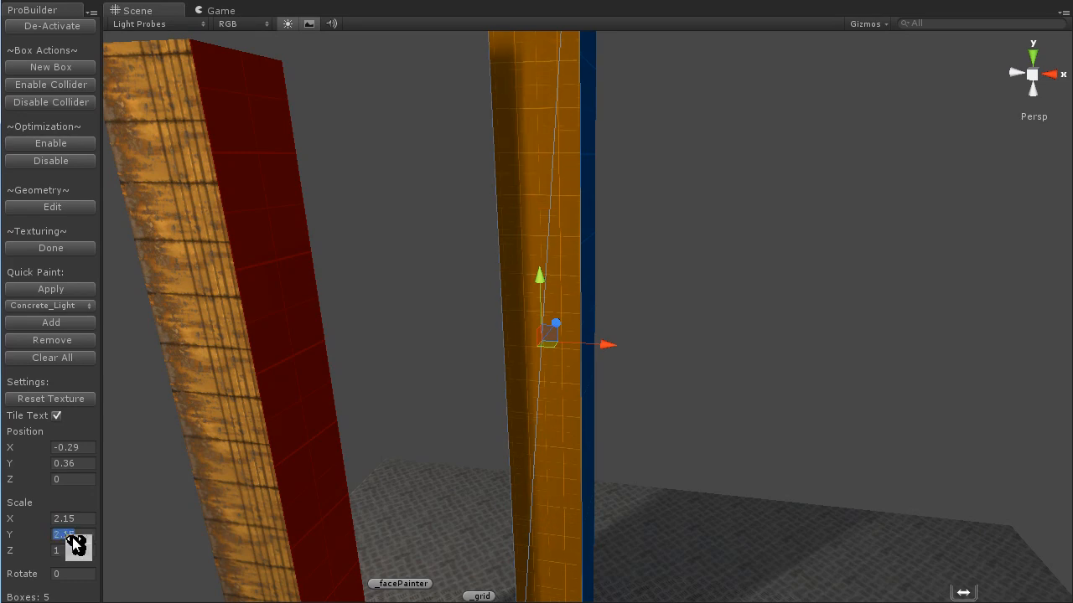
Enter 1.15 for the orange pillar face texture and adjust its horizontal scale.
text(1.15)
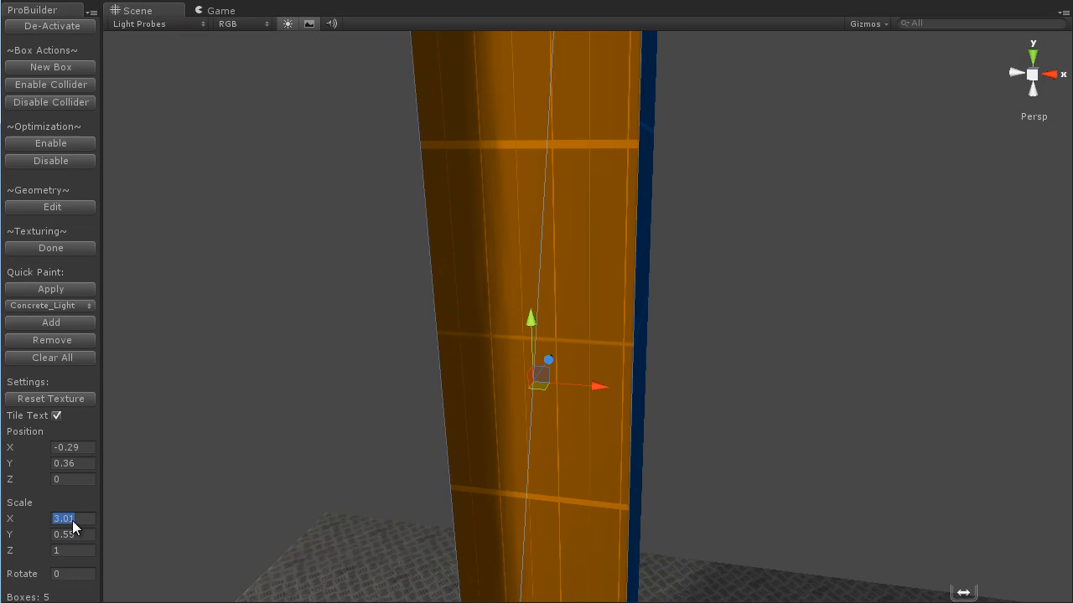
drag(75, 518, 64, 518)
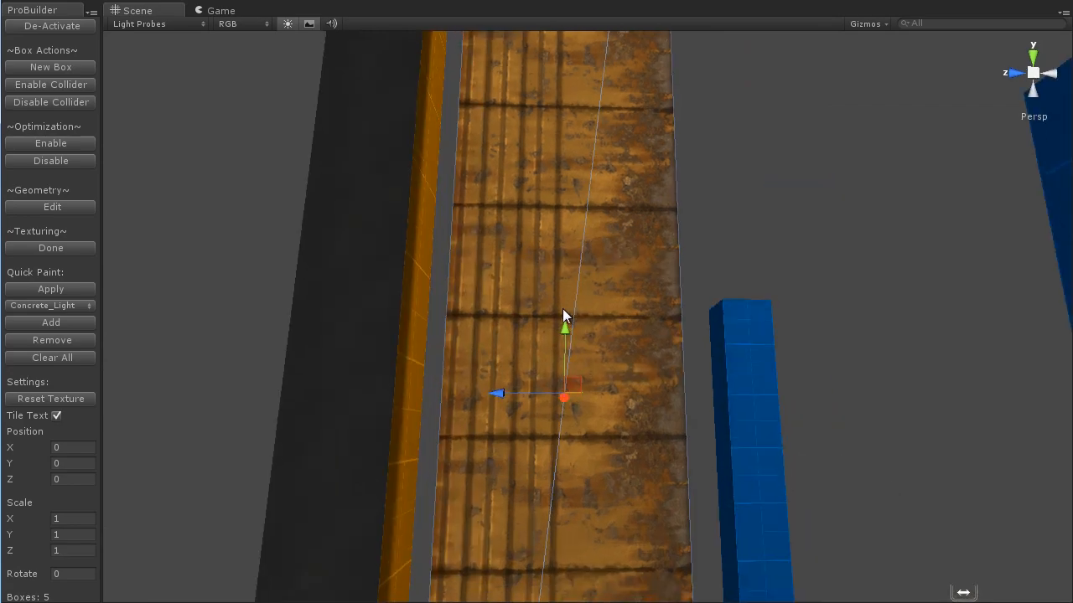
Orbit the Scene view around the rusty-textured pillar to inspect it from several sides.
drag(561, 335, 620, 469)
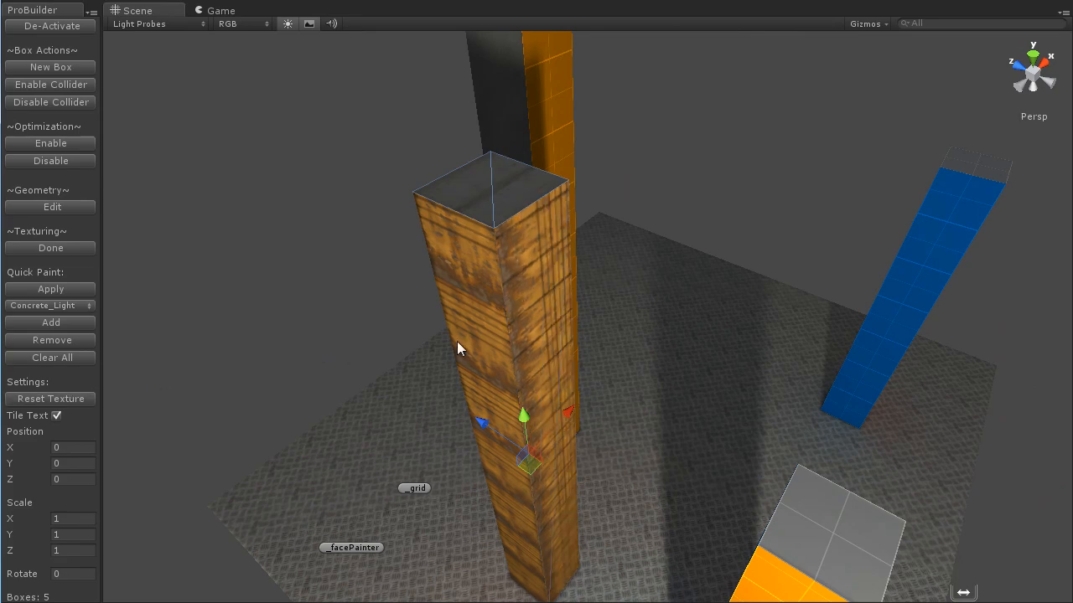
drag(459, 349, 634, 359)
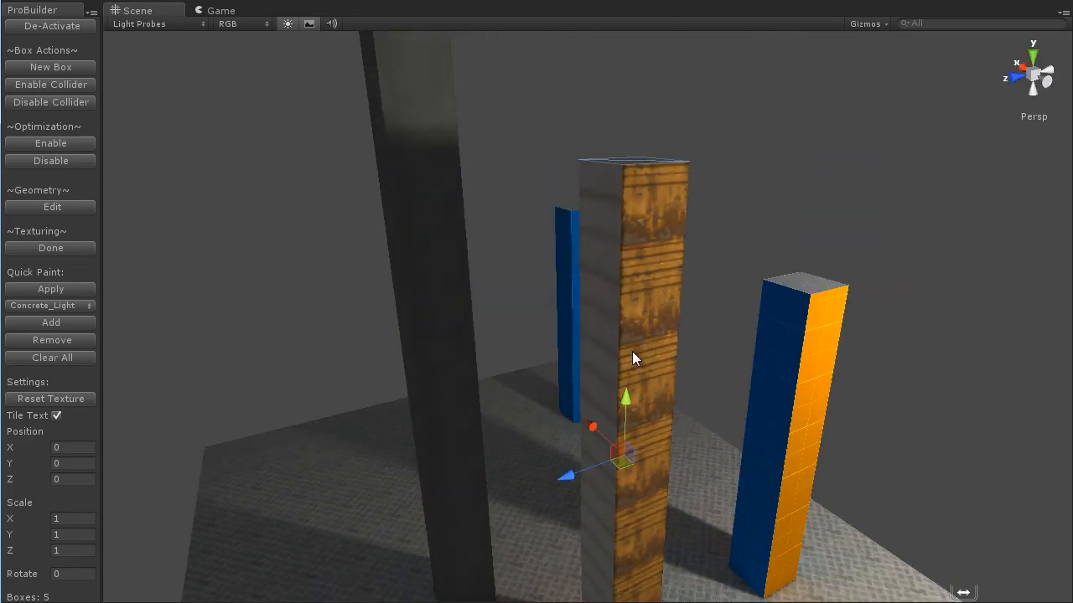
drag(633, 359, 560, 372)
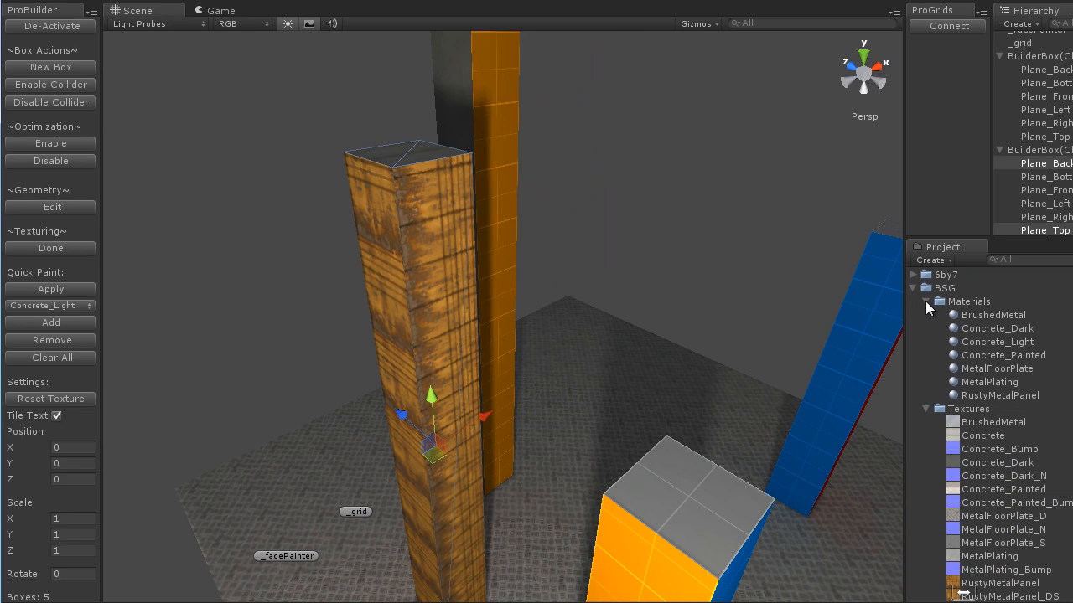
Browse to 6by7 > ProBuilder > Materials and add Collider and NoDraw to Quick Paint.
click(927, 301)
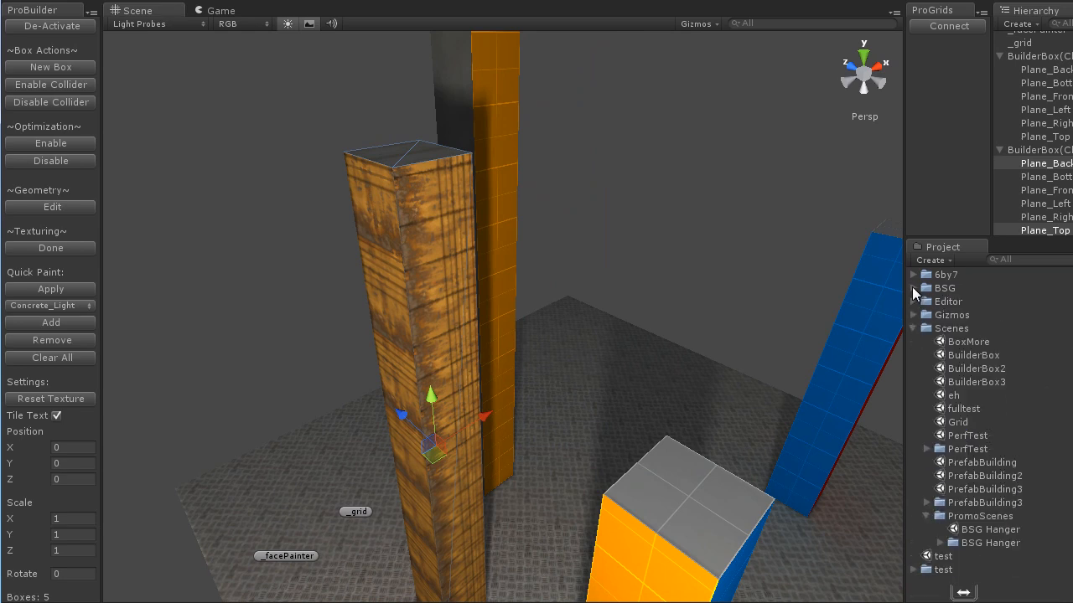
click(913, 275)
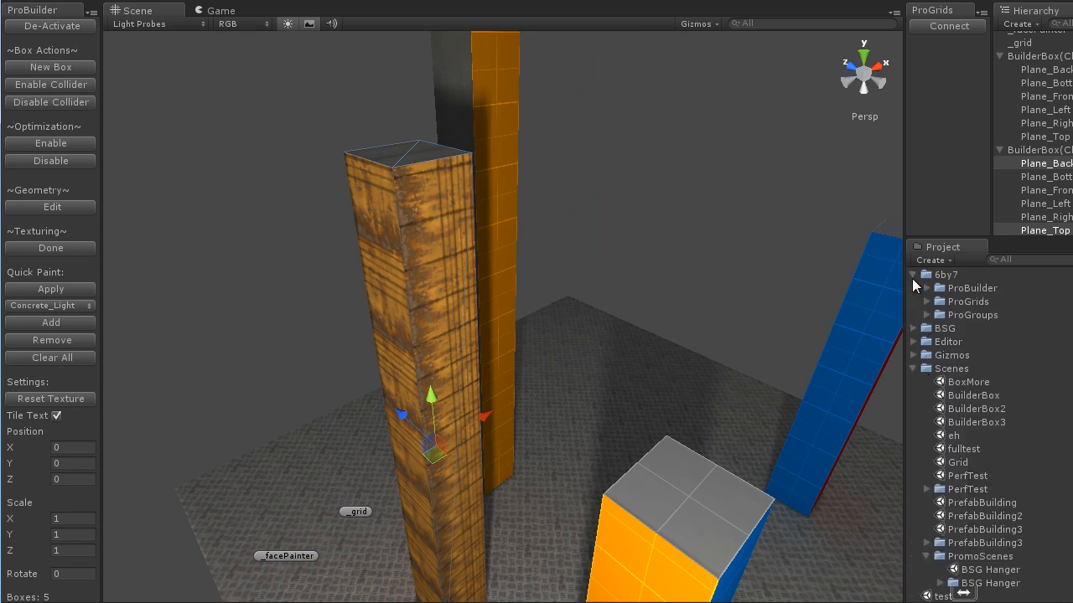
click(927, 288)
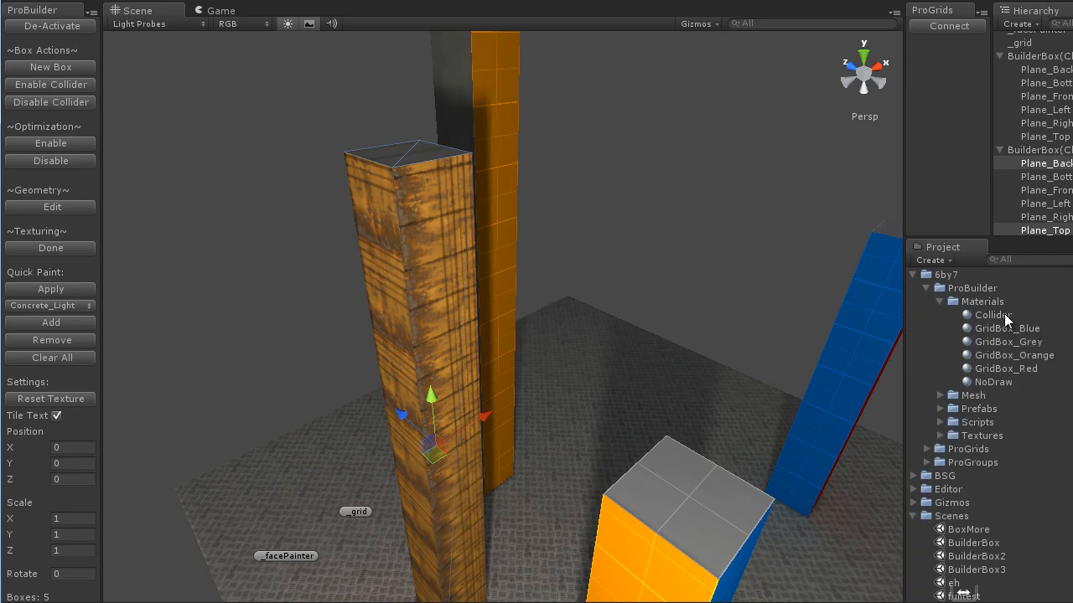
click(992, 316)
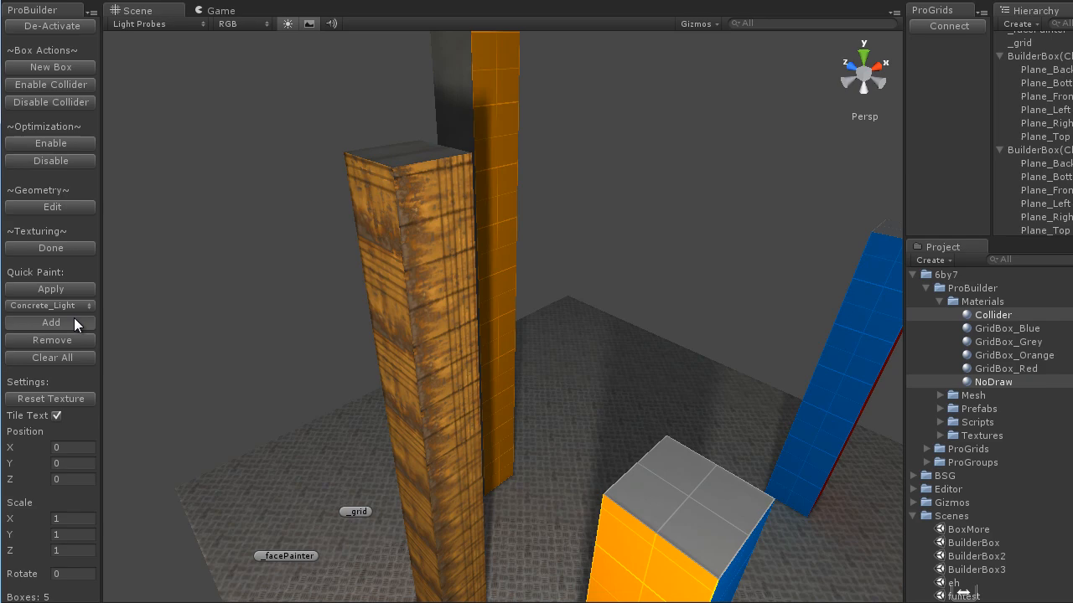
click(49, 305)
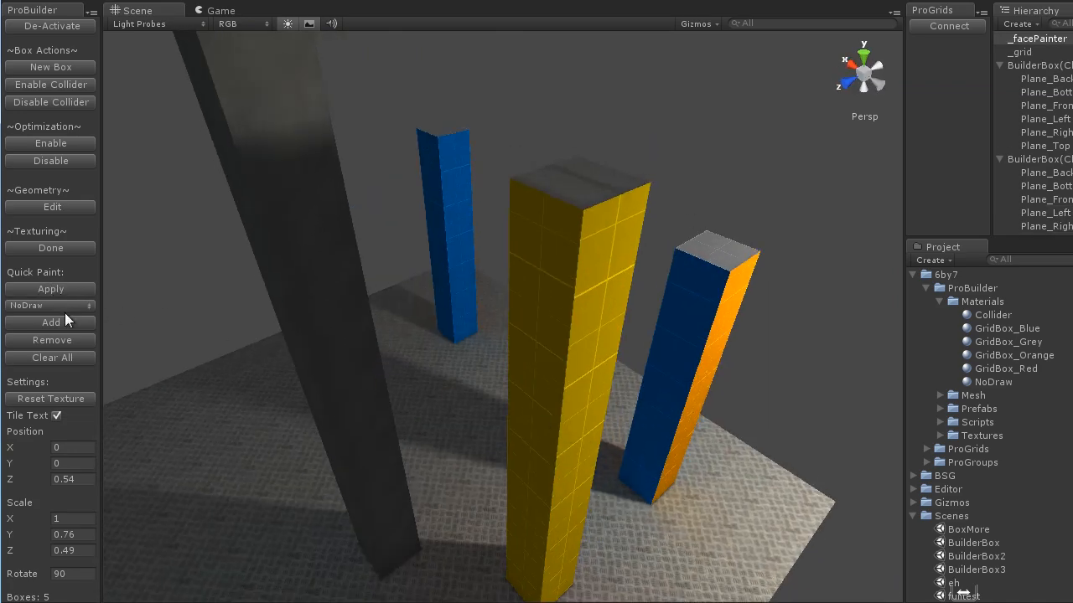
Pick the NoDraw/Collider material for the yellow pillar faces and orbit to check the result.
click(46, 305)
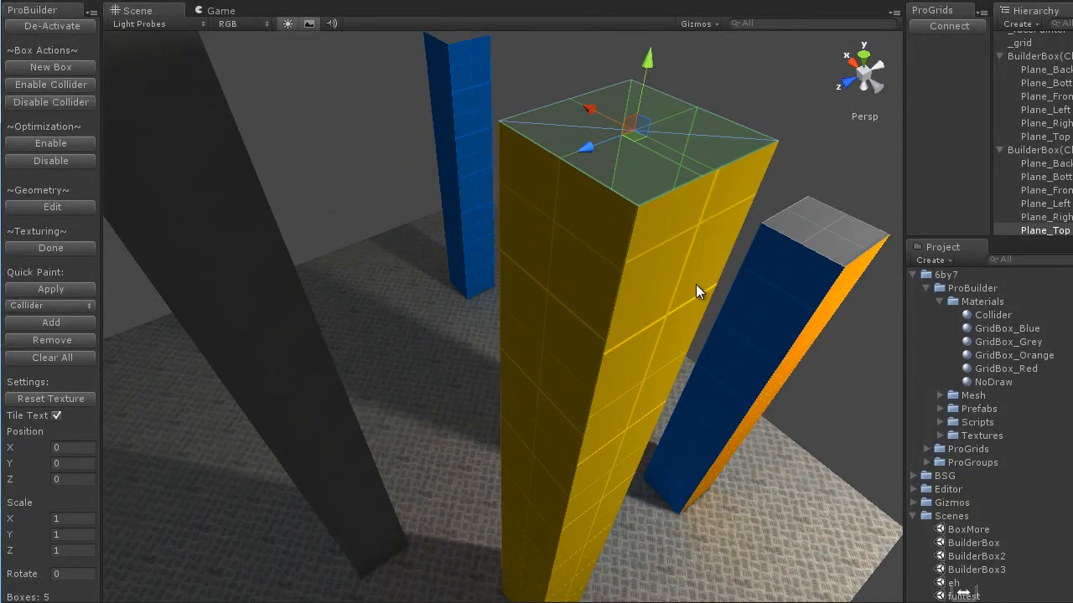
drag(700, 291, 427, 368)
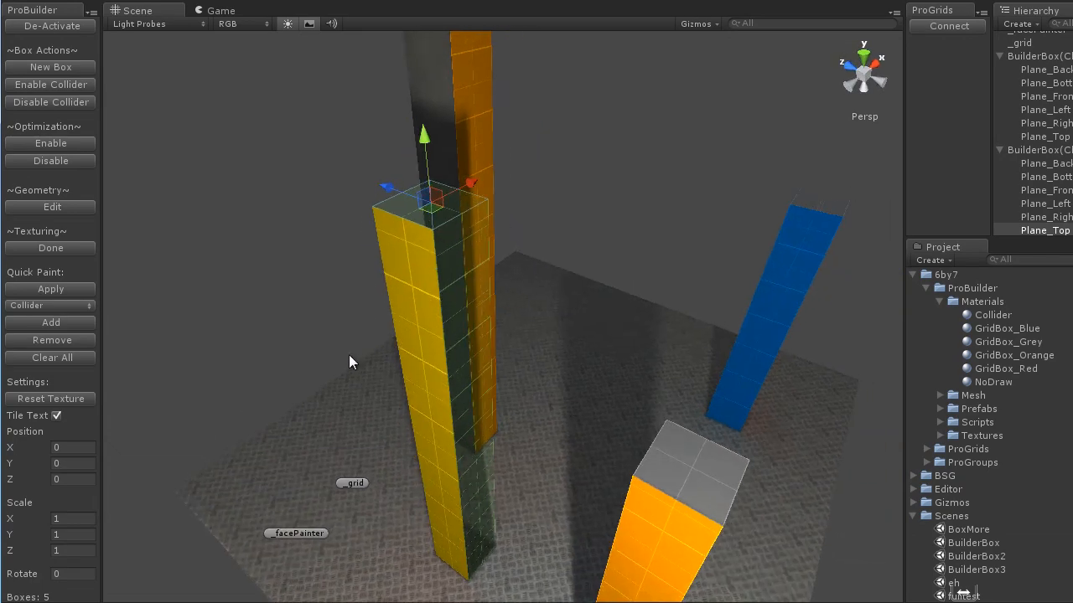
drag(352, 362, 379, 421)
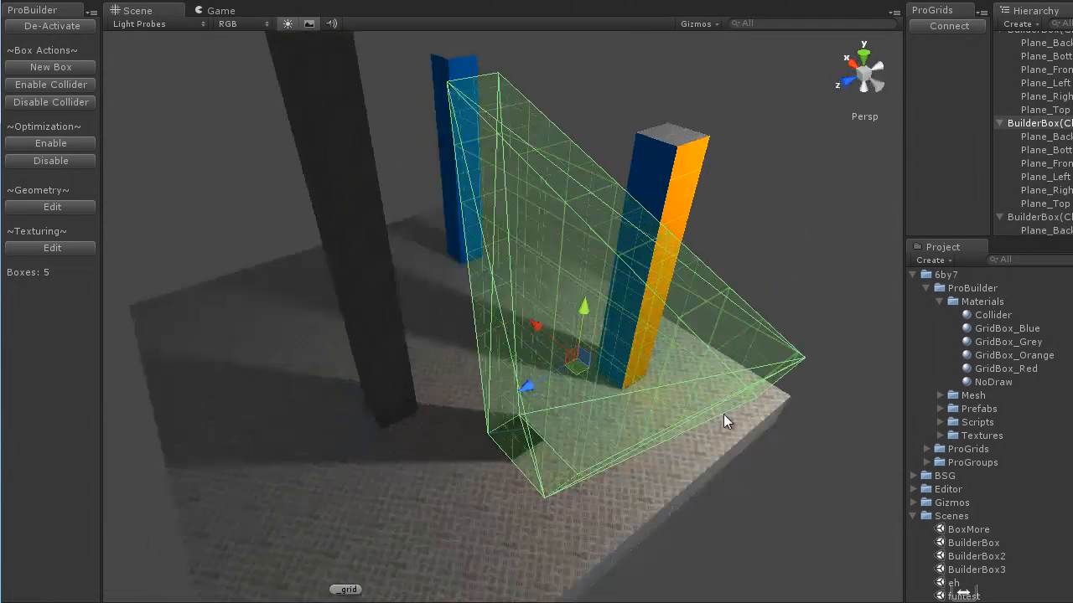
Drag the collider box's vertices into a thin upright slab and orbit to check it.
drag(724, 423, 211, 360)
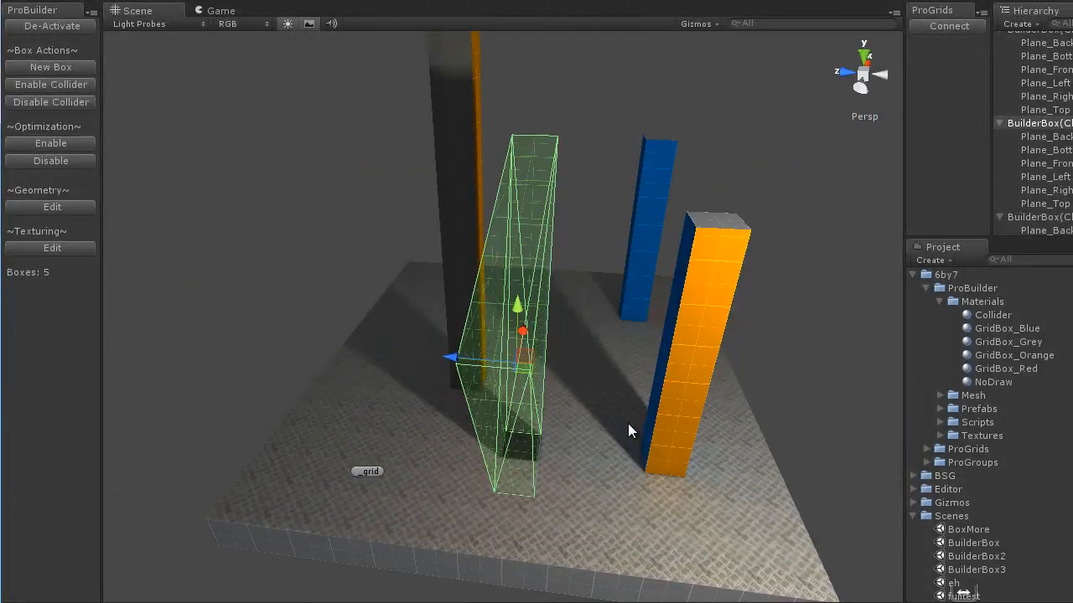
drag(629, 427, 523, 433)
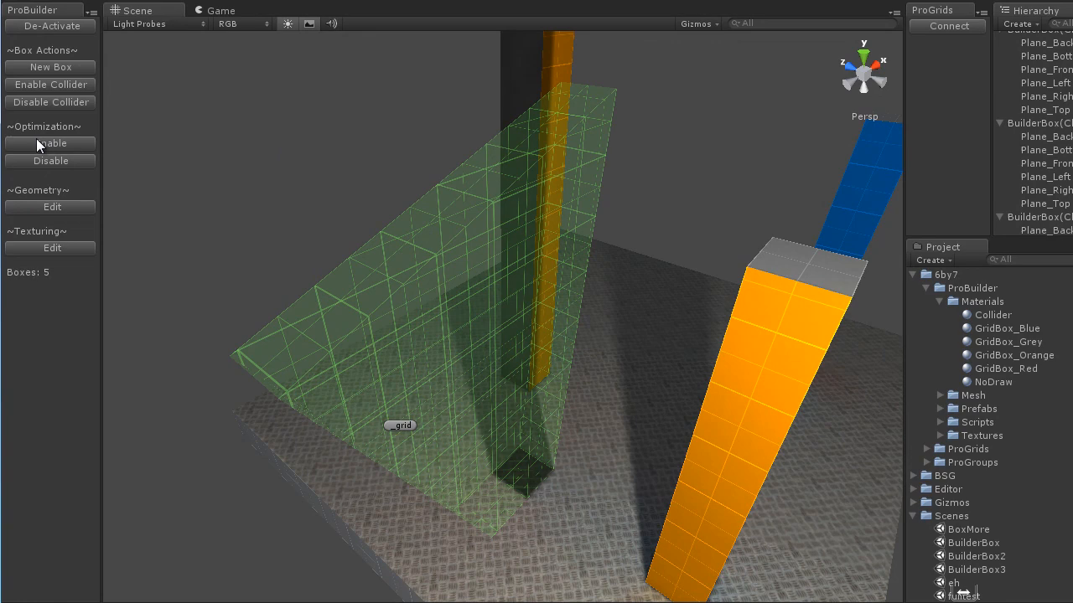
mouse_move(67, 144)
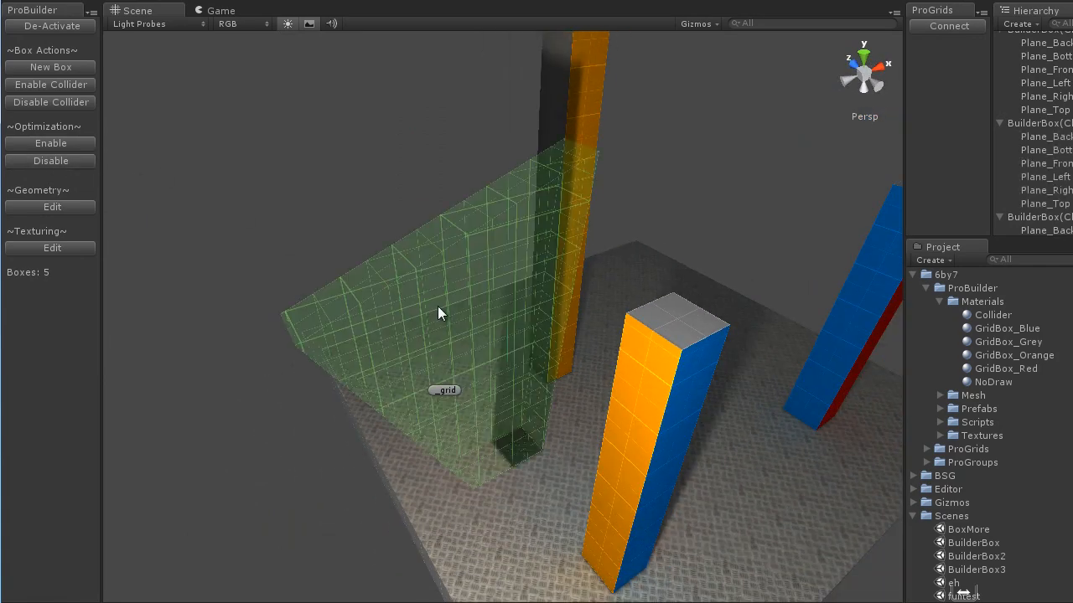
Orbit the scene to confirm the collider and NoDraw planes are hidden.
drag(442, 313, 543, 300)
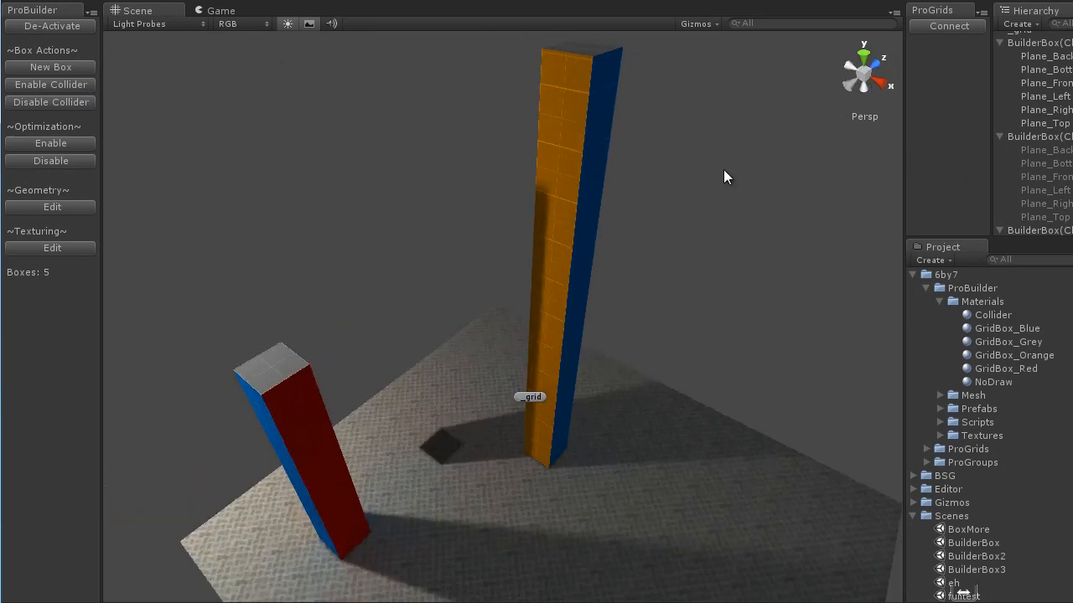
drag(724, 176, 520, 288)
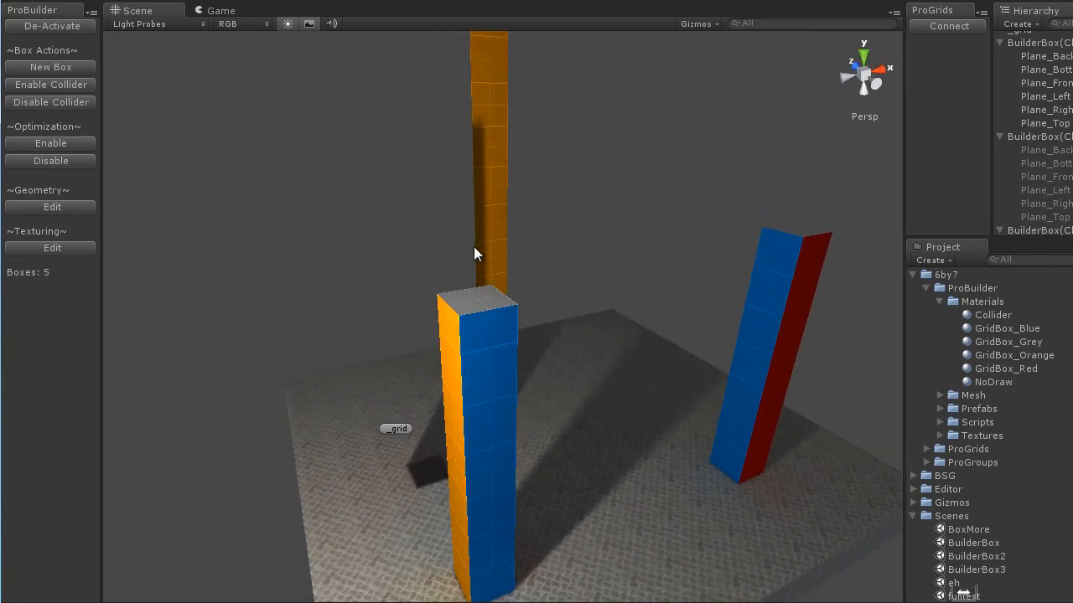
drag(472, 255, 456, 127)
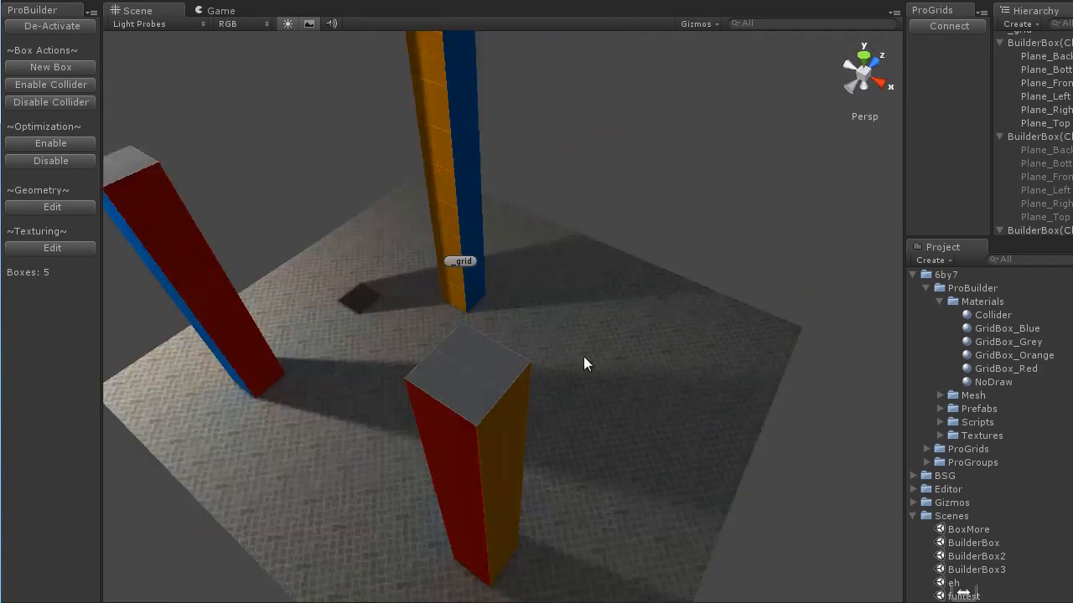
drag(586, 364, 796, 280)
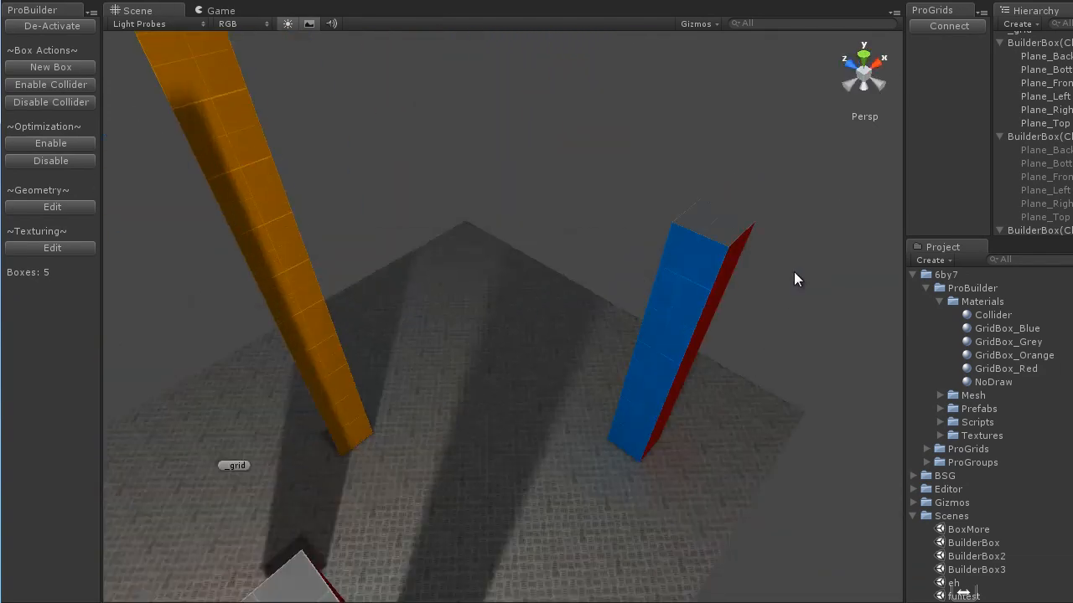